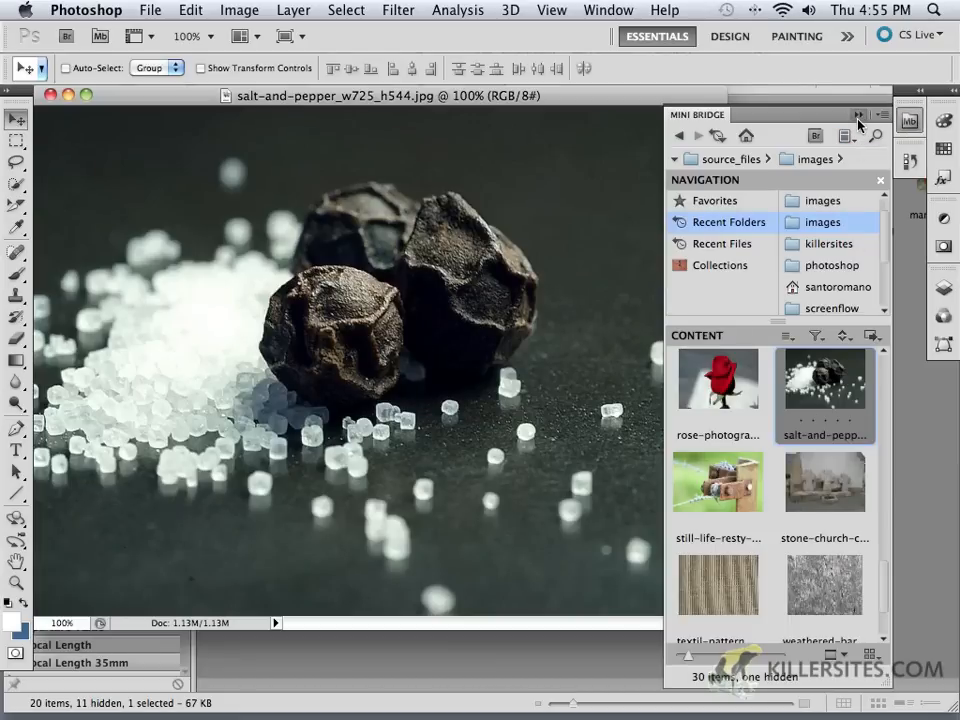
# Bring the salt-and-pepper document window in front of the Mini Bridge panel.
pyautogui.click(852, 114)
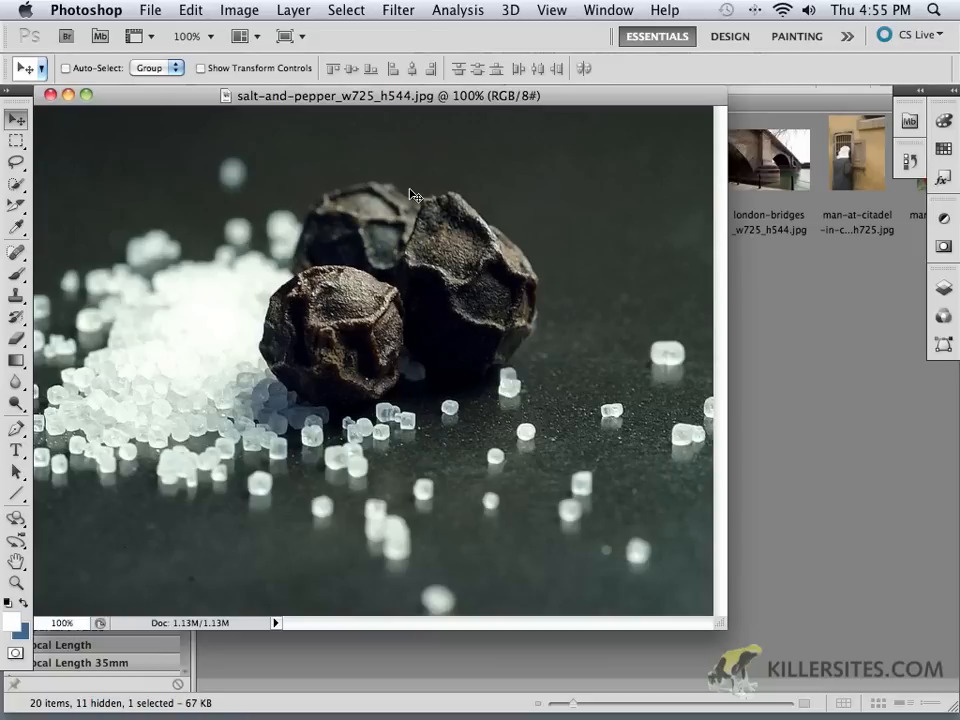
pyautogui.moveTo(236, 186)
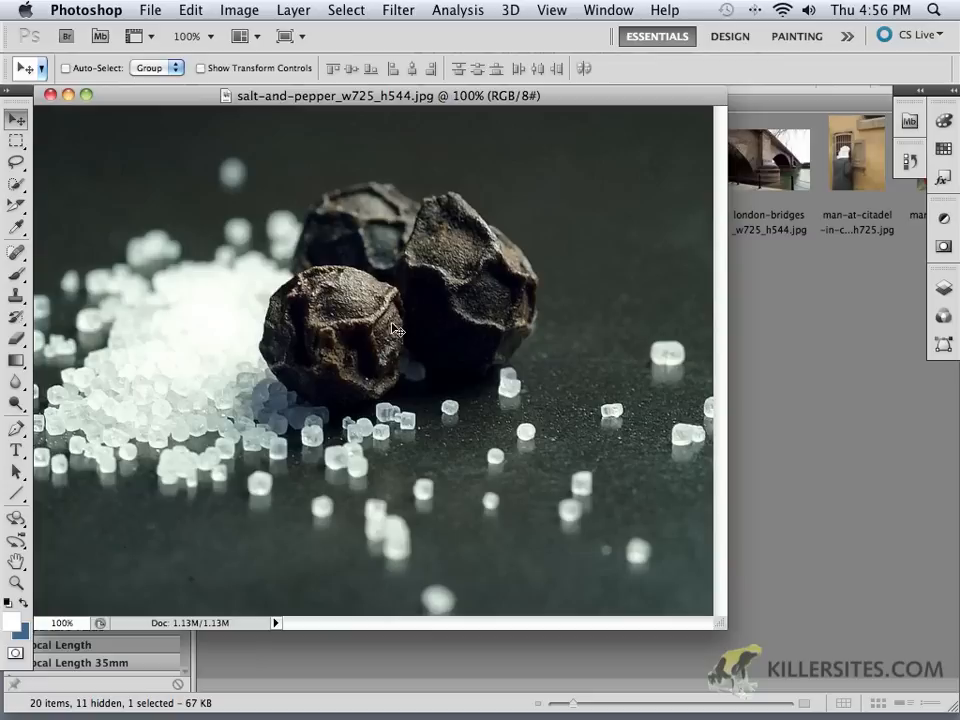
pyautogui.moveTo(336, 324)
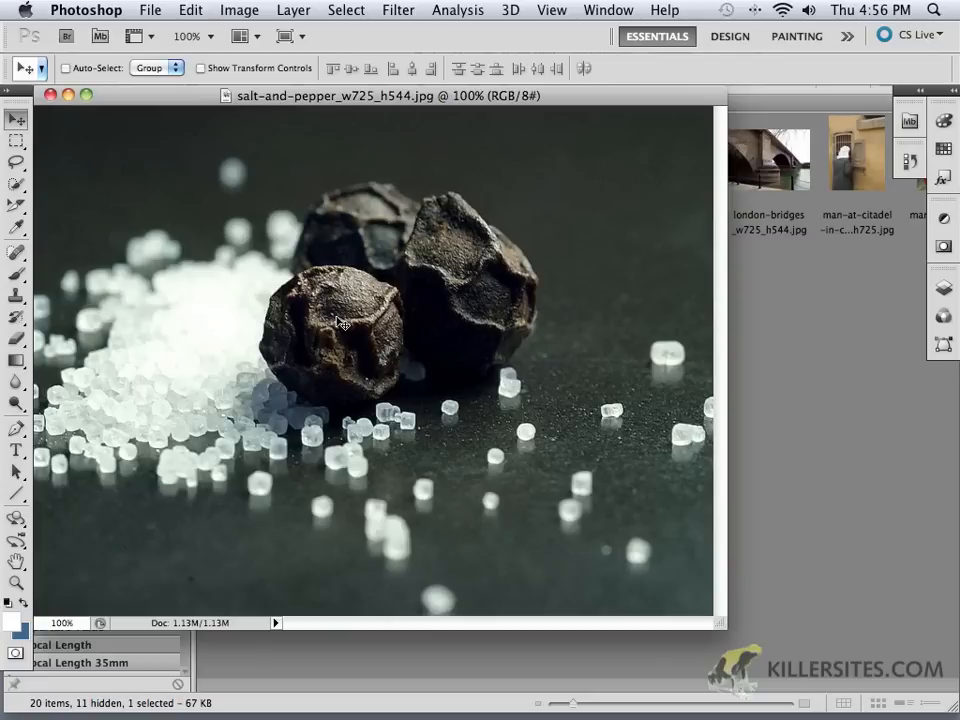
# Magnify the photo to 200% from the Zoom Level presets and scroll across the peppercorns.
pyautogui.click(198, 36)
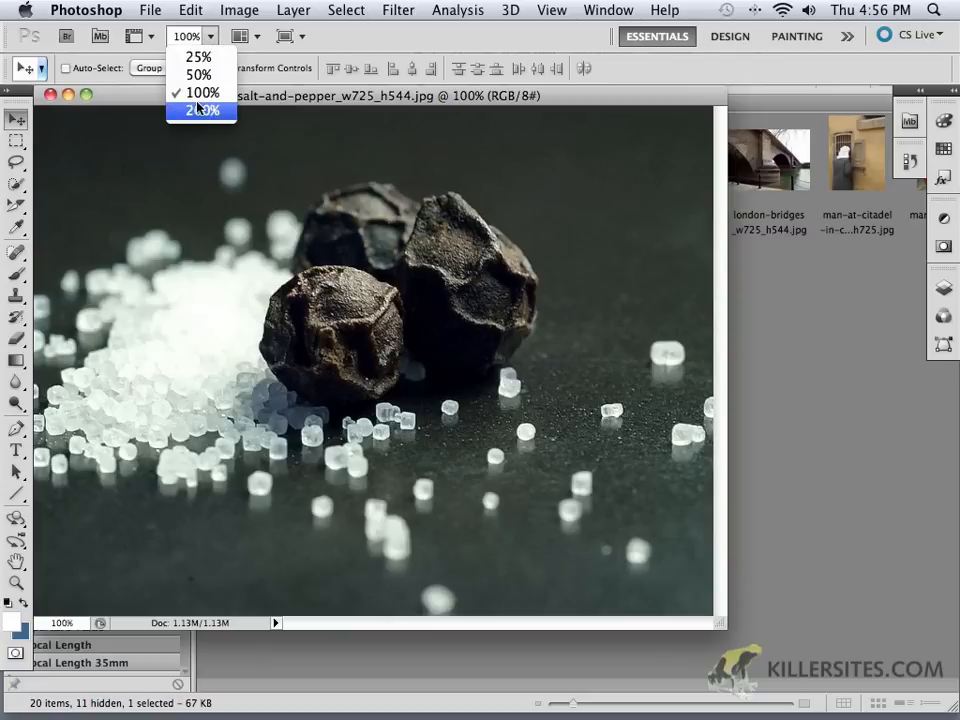
pyautogui.click(198, 120)
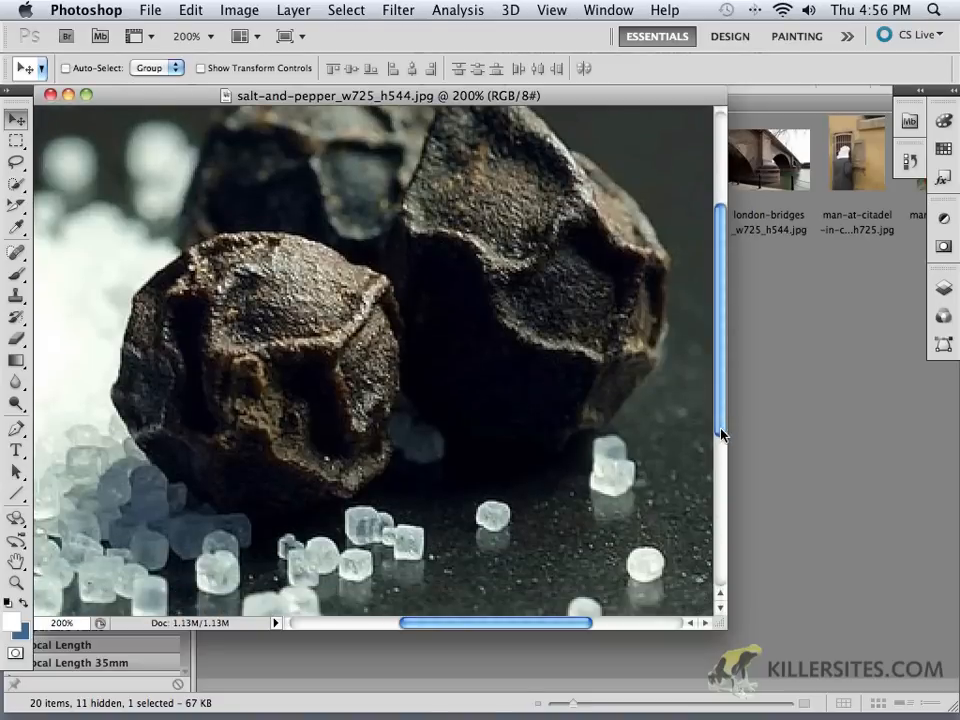
pyautogui.scroll(-3)
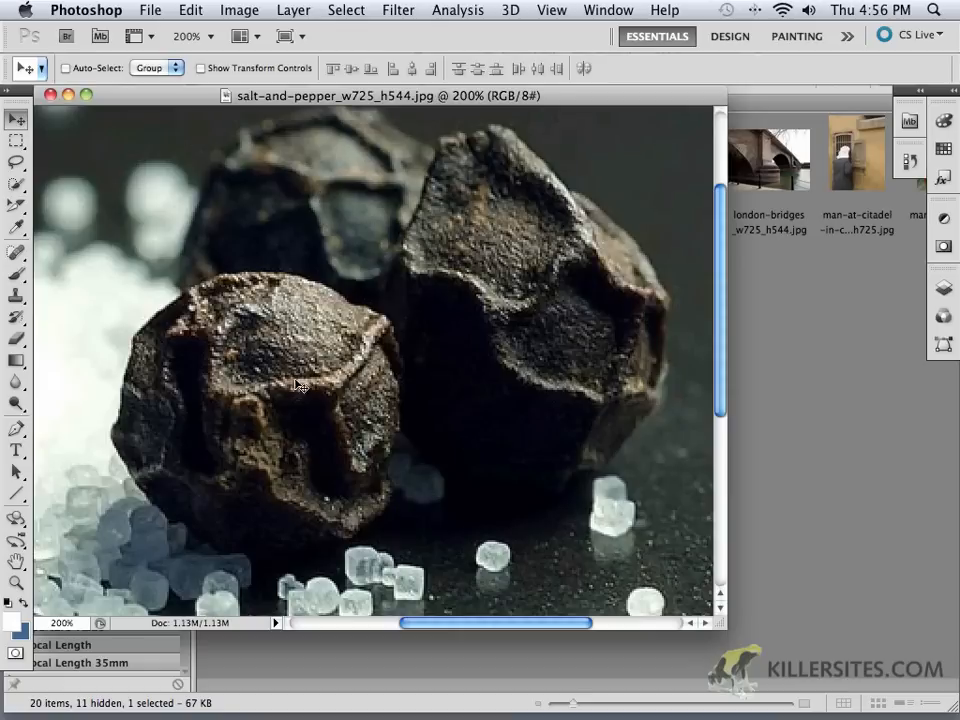
pyautogui.moveTo(300, 420)
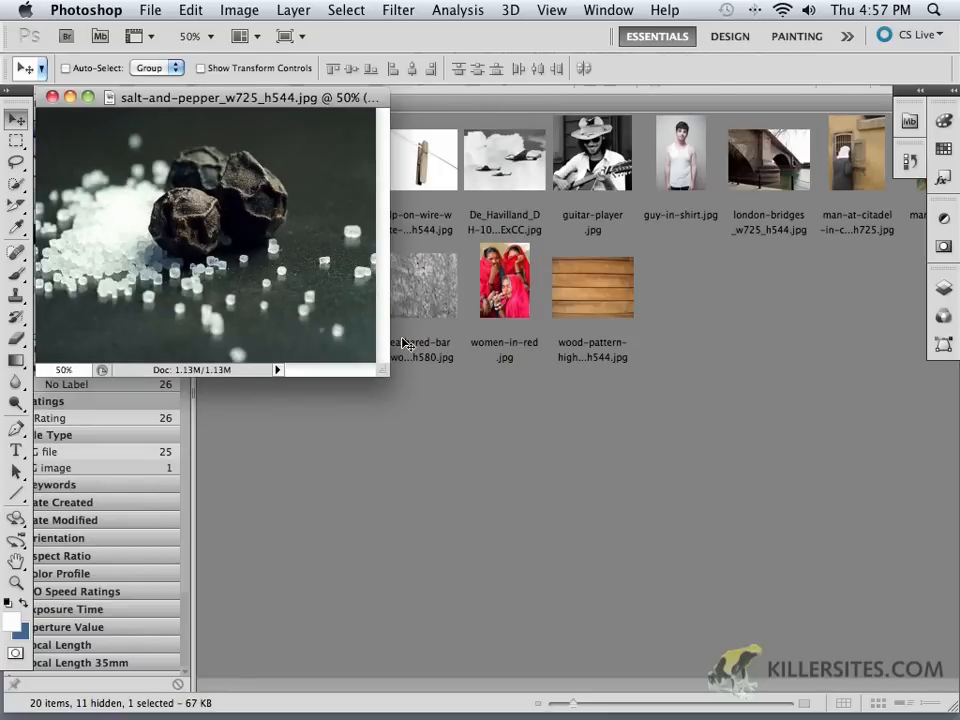
pyautogui.moveTo(456, 322)
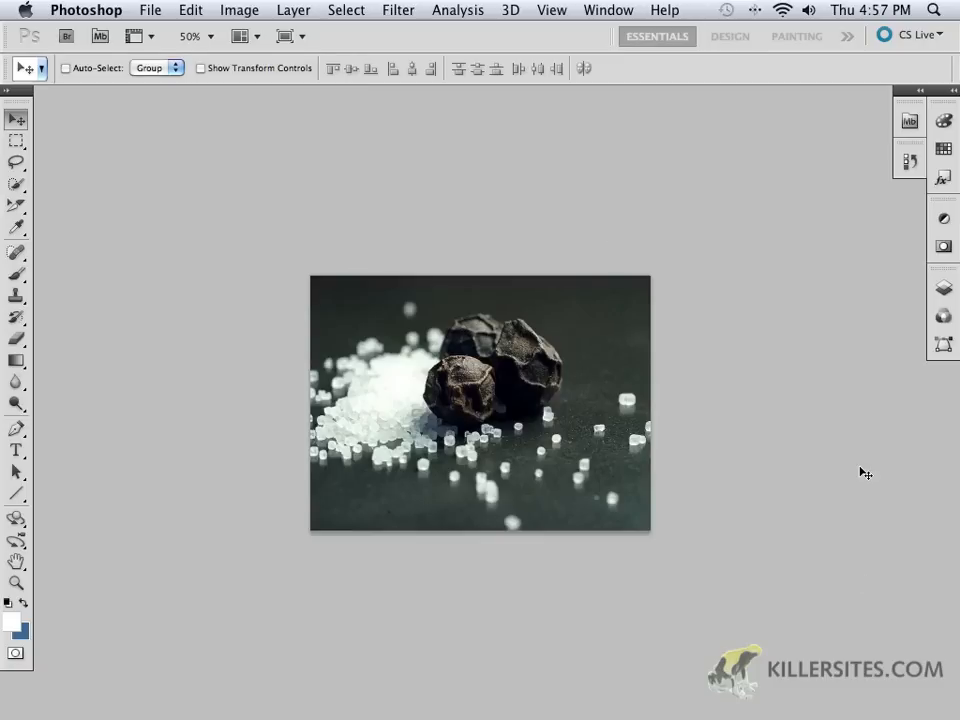
pyautogui.moveTo(532, 504)
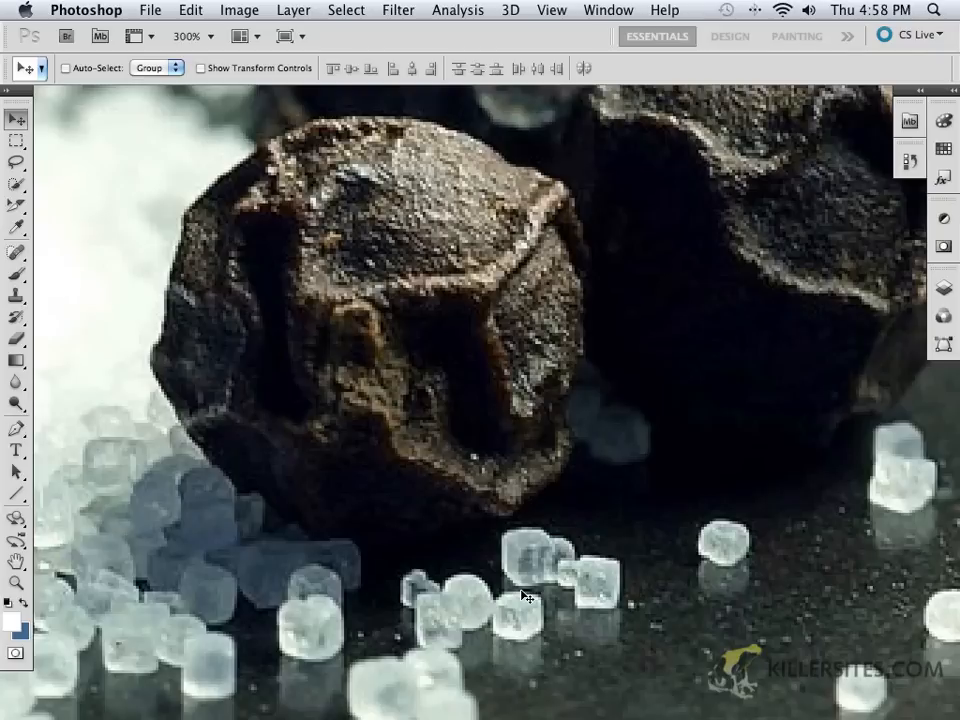
pyautogui.moveTo(468, 312)
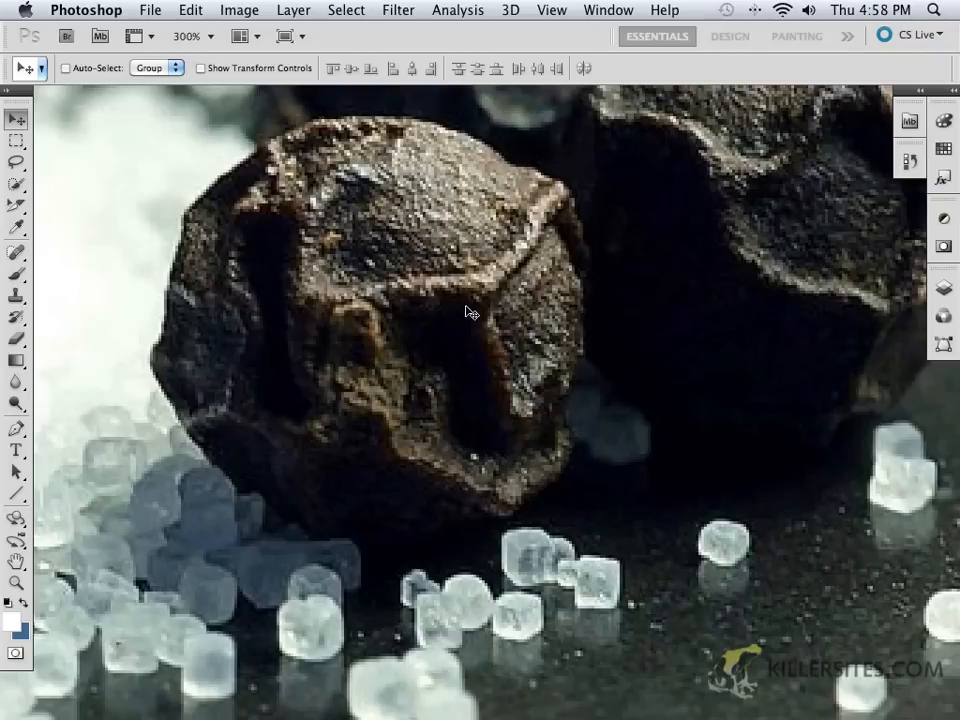
pyautogui.moveTo(464, 336)
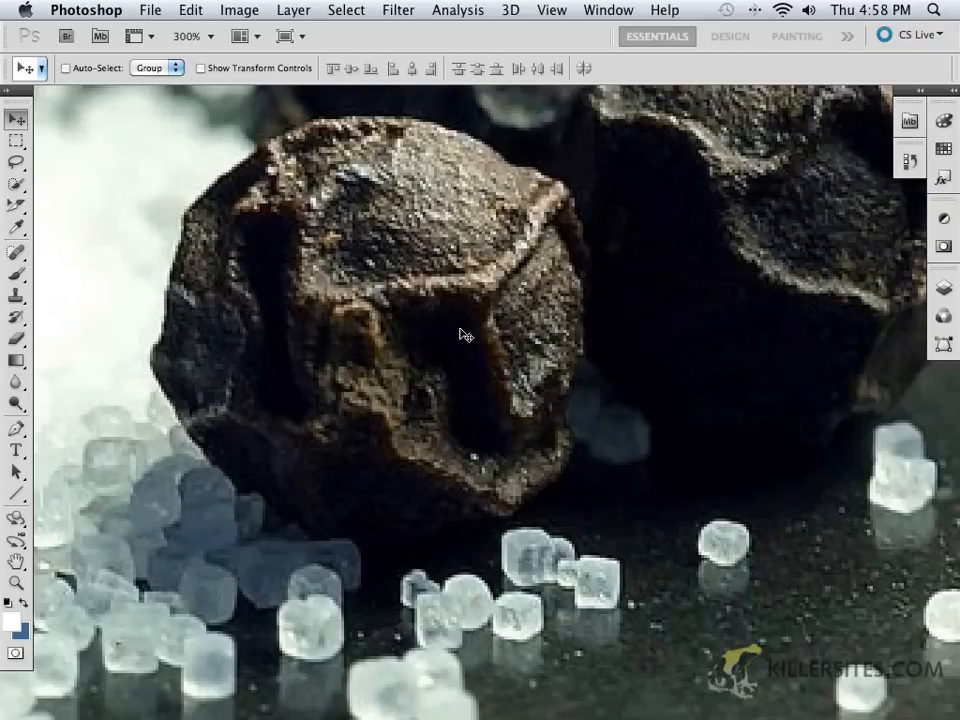
pyautogui.moveTo(380, 302)
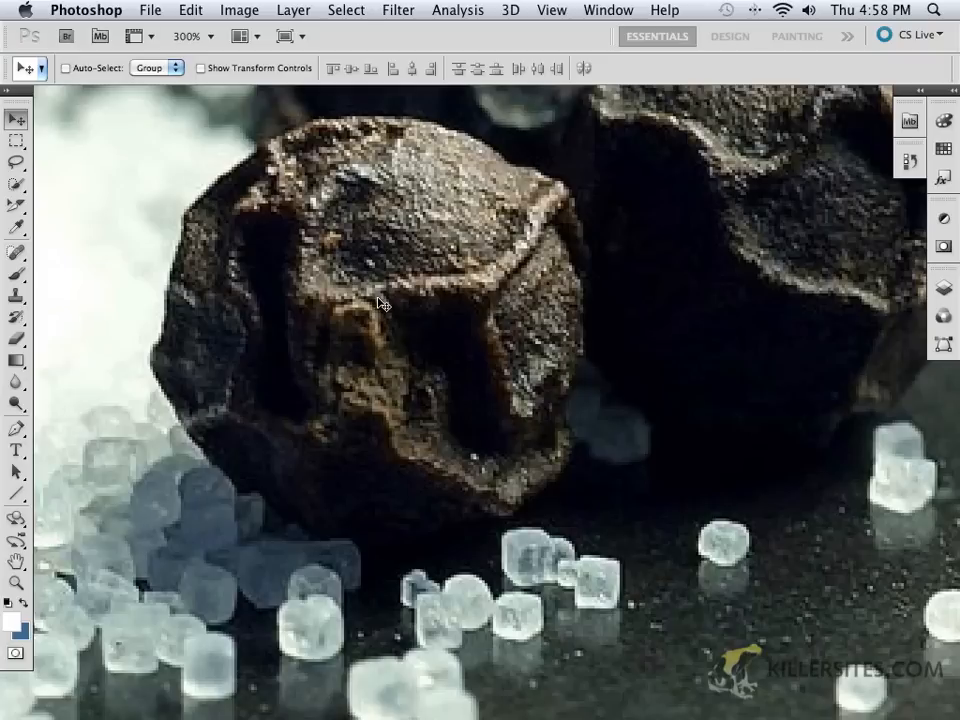
pyautogui.moveTo(128, 192)
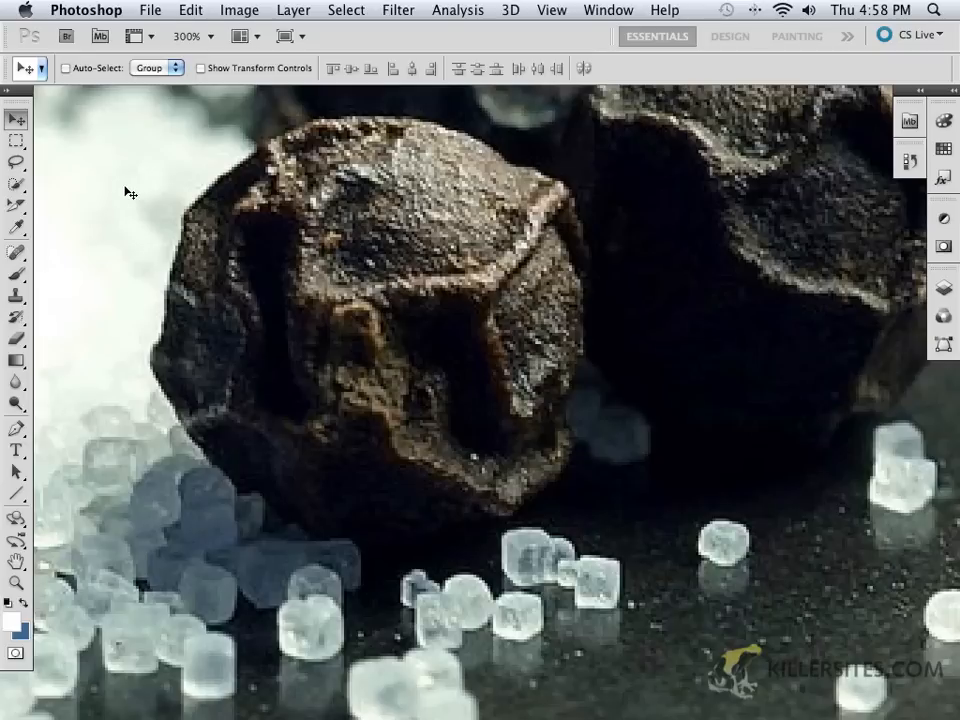
pyautogui.moveTo(168, 168)
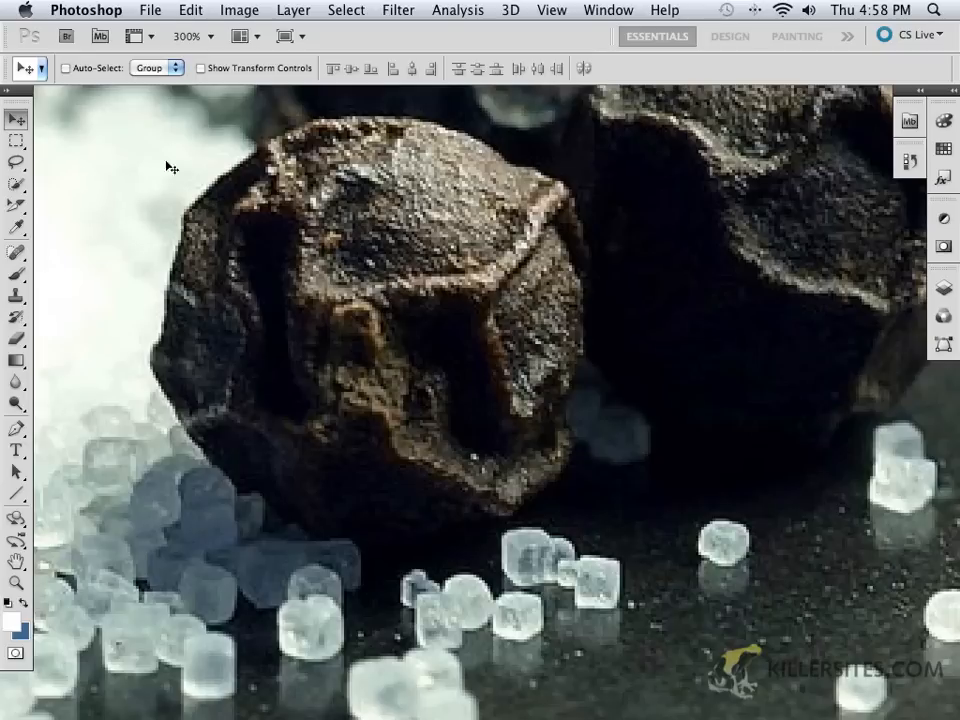
pyautogui.moveTo(130, 180)
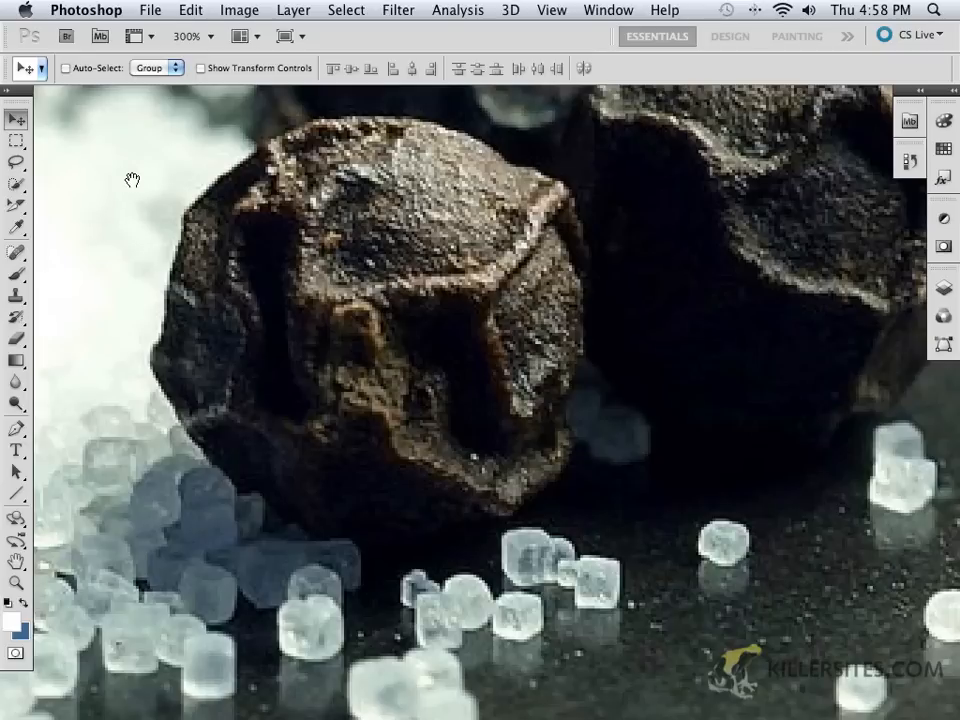
# Pan the 300% view with the Hand tool toward the upper peppercorns.
pyautogui.moveTo(132, 180); pyautogui.dragTo(168, 224)
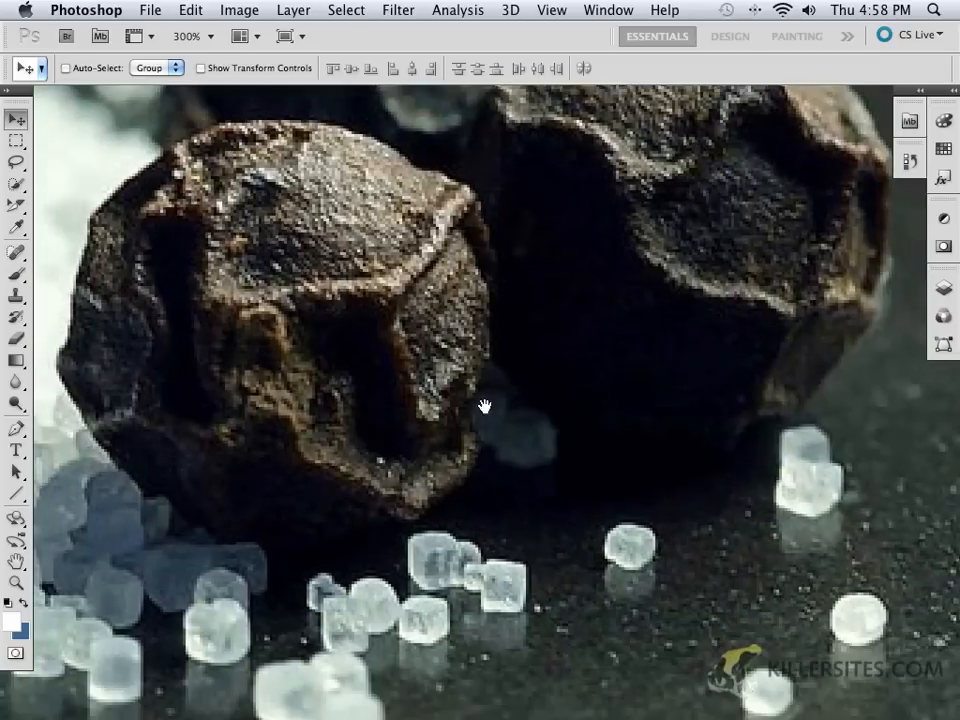
pyautogui.moveTo(510, 404); pyautogui.dragTo(452, 376)
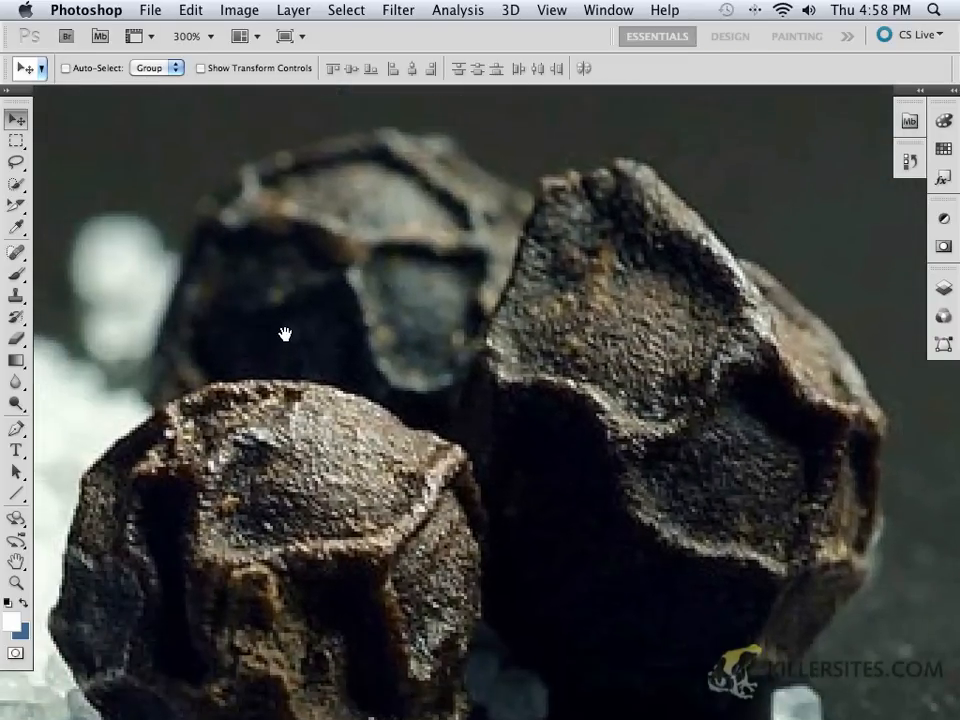
pyautogui.moveTo(392, 292)
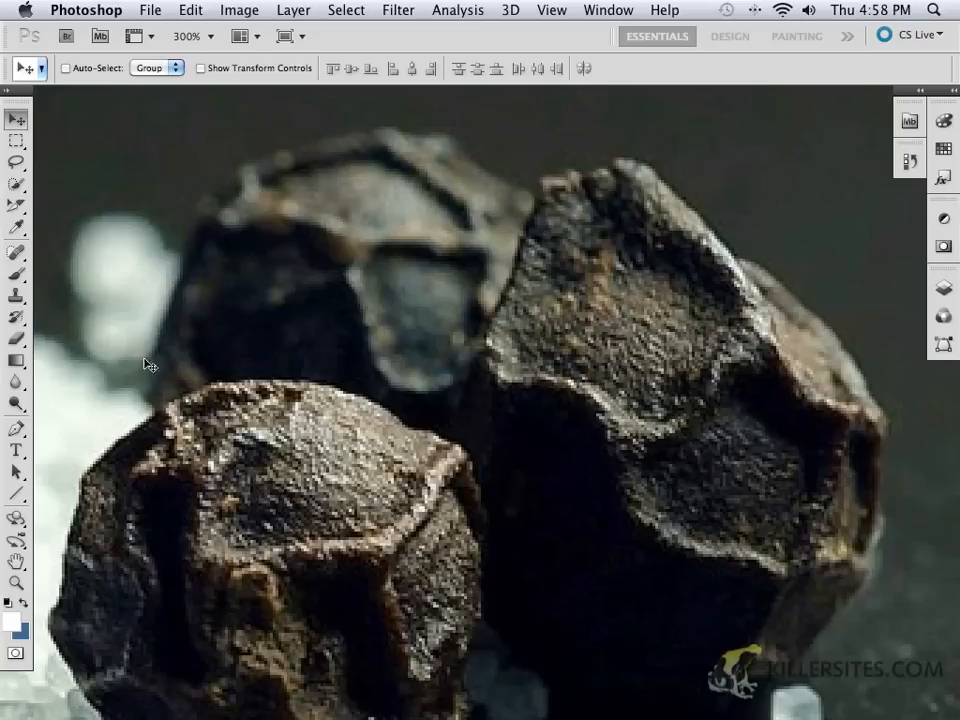
pyautogui.moveTo(650, 716)
pyautogui.write('100')
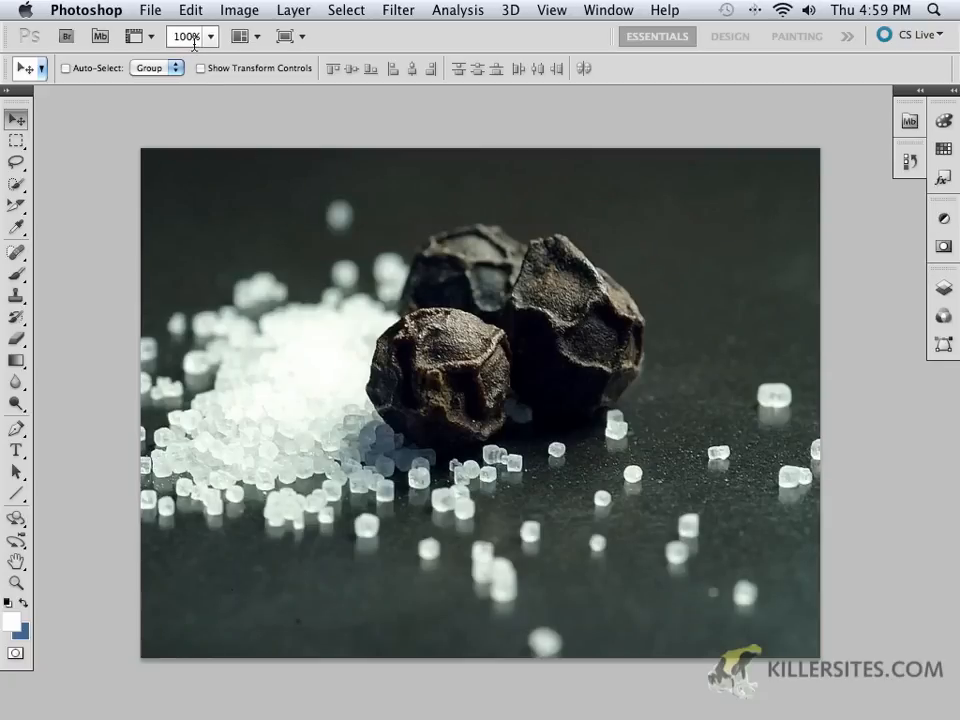
# Fit the entire photo on screen at 116% with View > Fit on Screen.
pyautogui.click(208, 40)
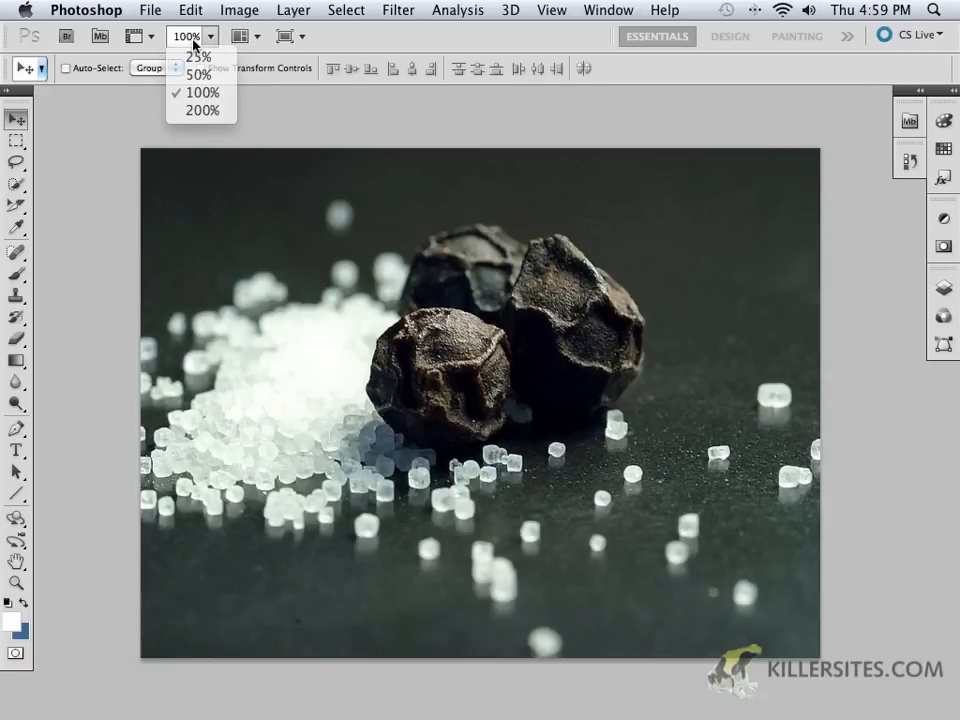
pyautogui.click(198, 92)
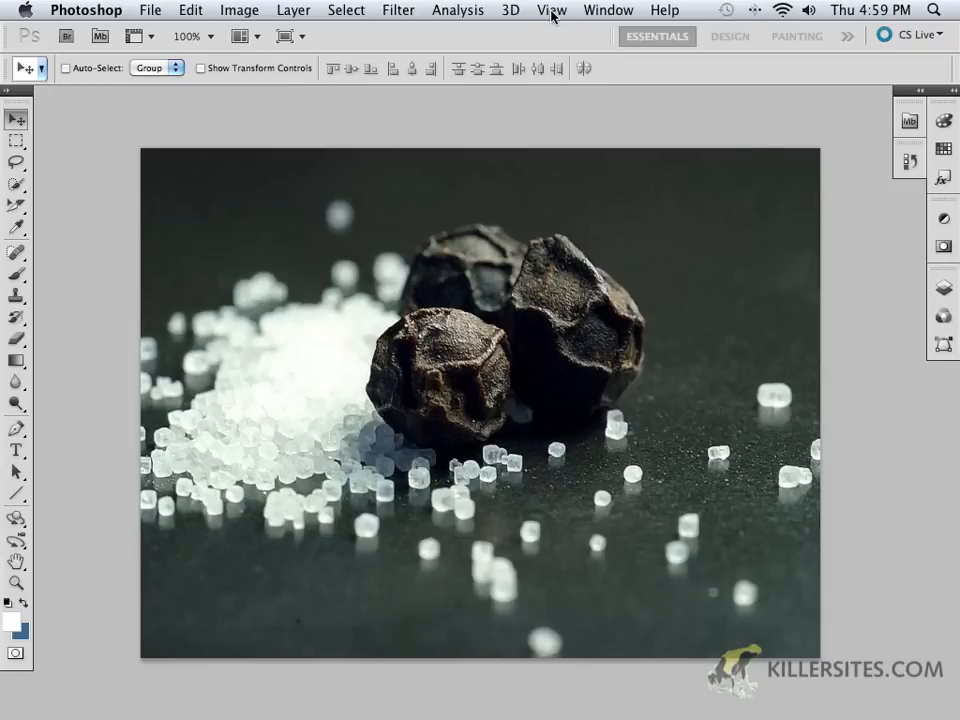
pyautogui.click(550, 10)
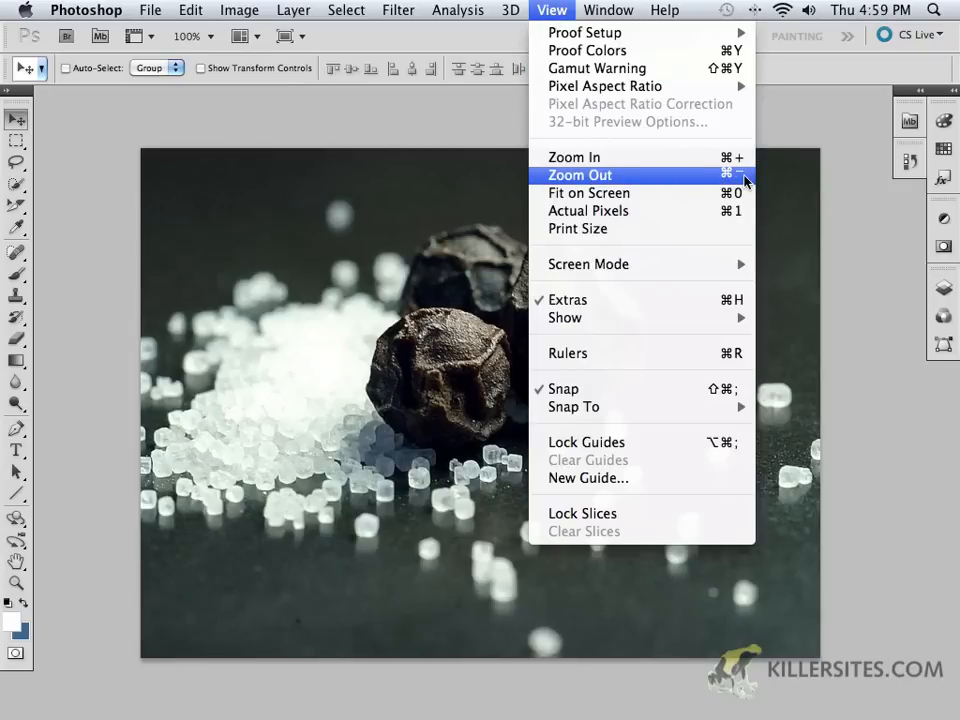
pyautogui.moveTo(604, 224)
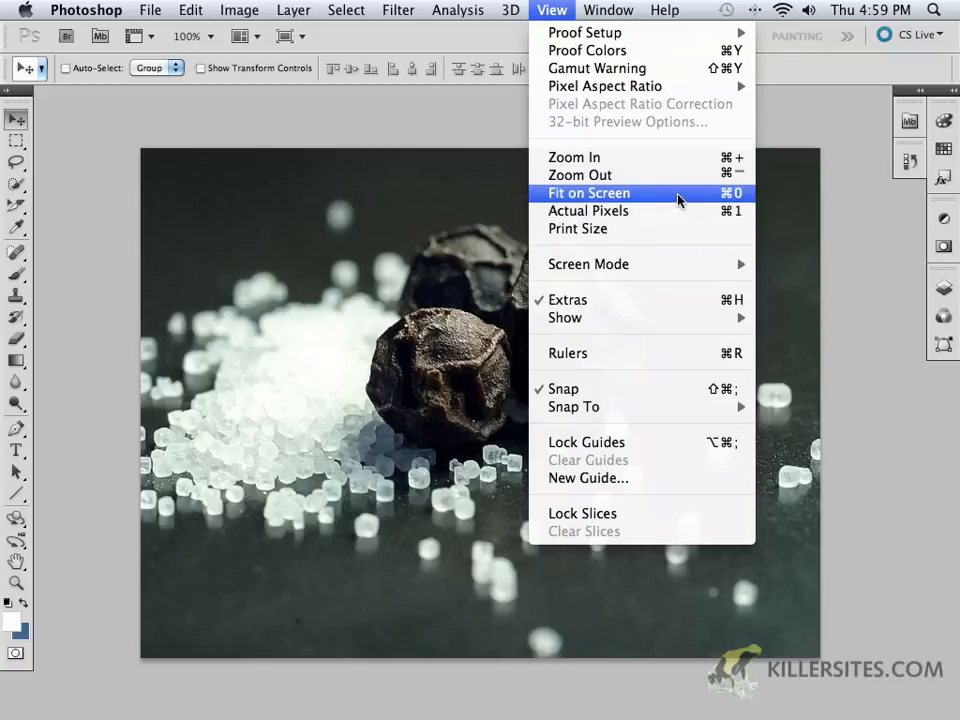
pyautogui.click(588, 192)
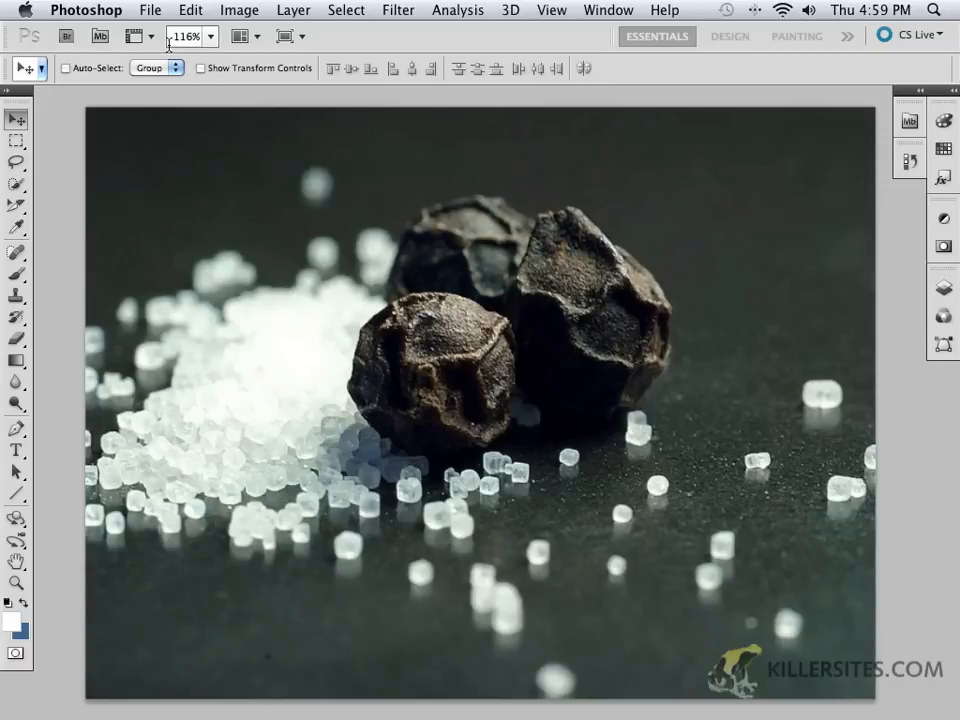
pyautogui.moveTo(186, 50)
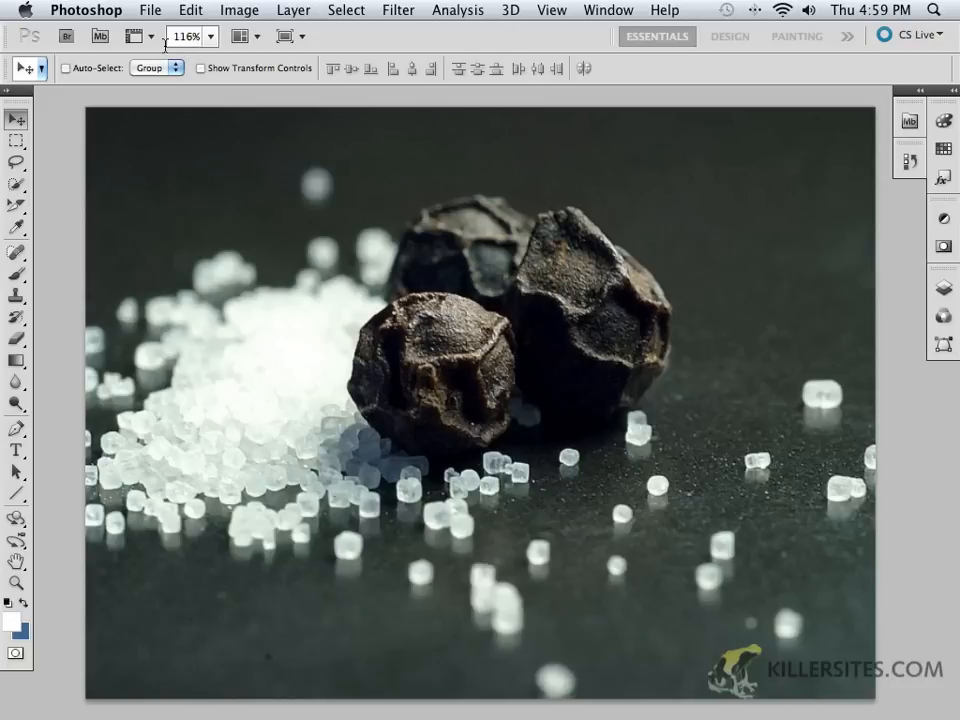
pyautogui.moveTo(184, 40)
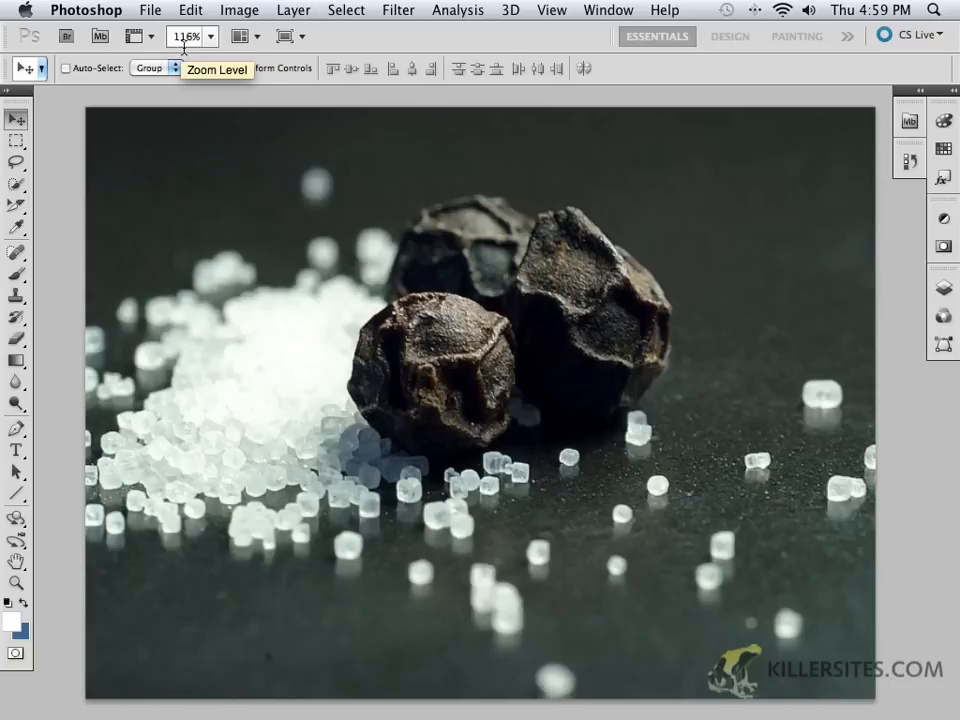
pyautogui.moveTo(466, 280)
pyautogui.write('400')
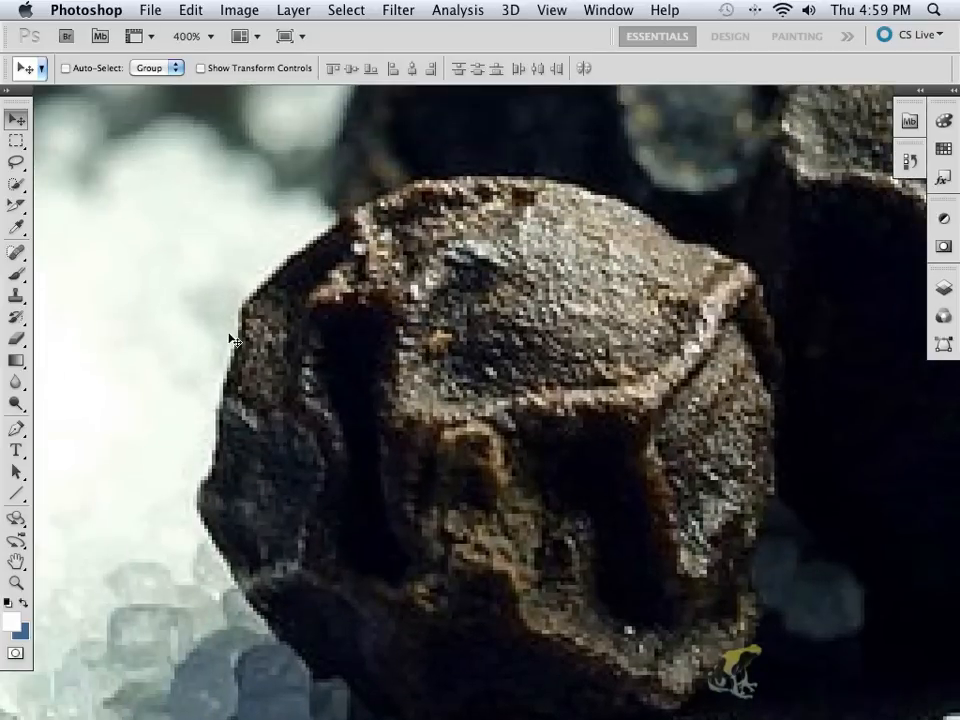
pyautogui.moveTo(276, 258)
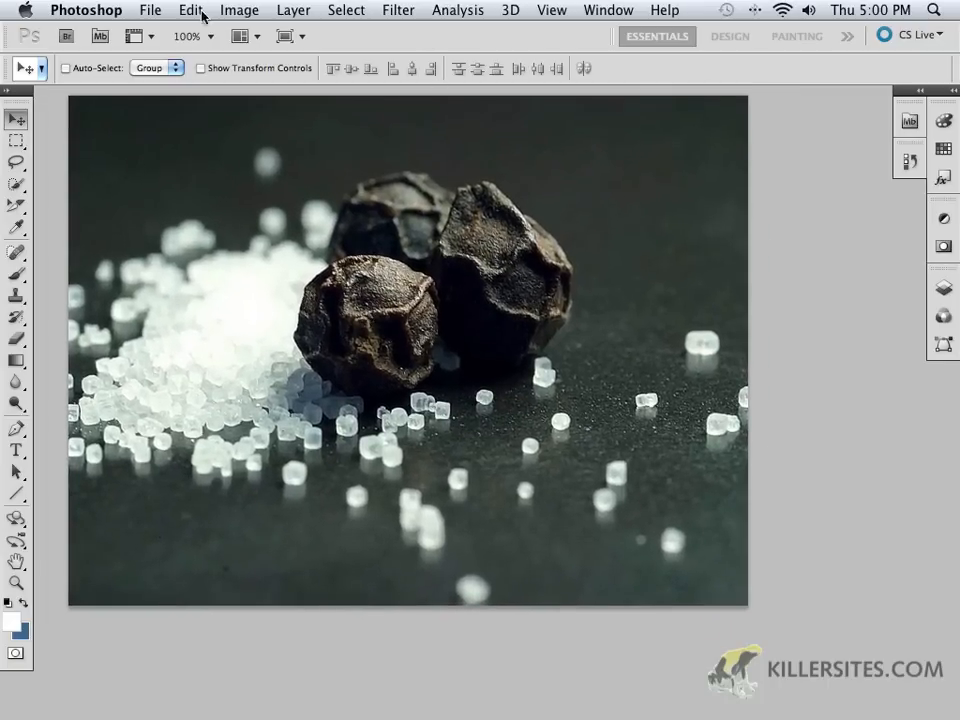
# Show the View menu with the photo back at 100%.
pyautogui.click(544, 8)
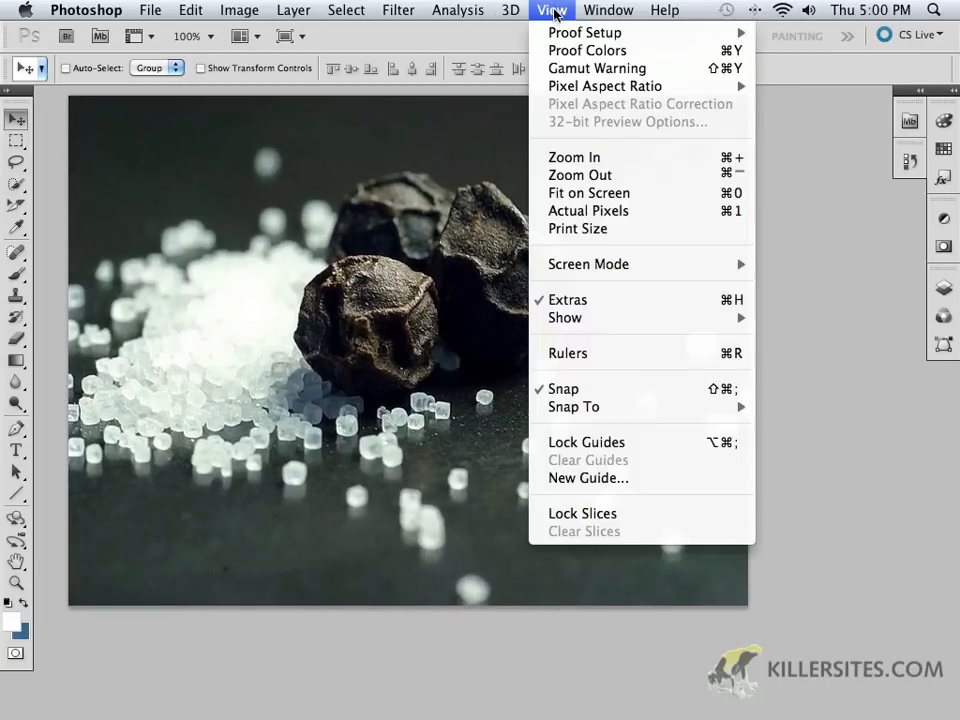
pyautogui.moveTo(576, 228)
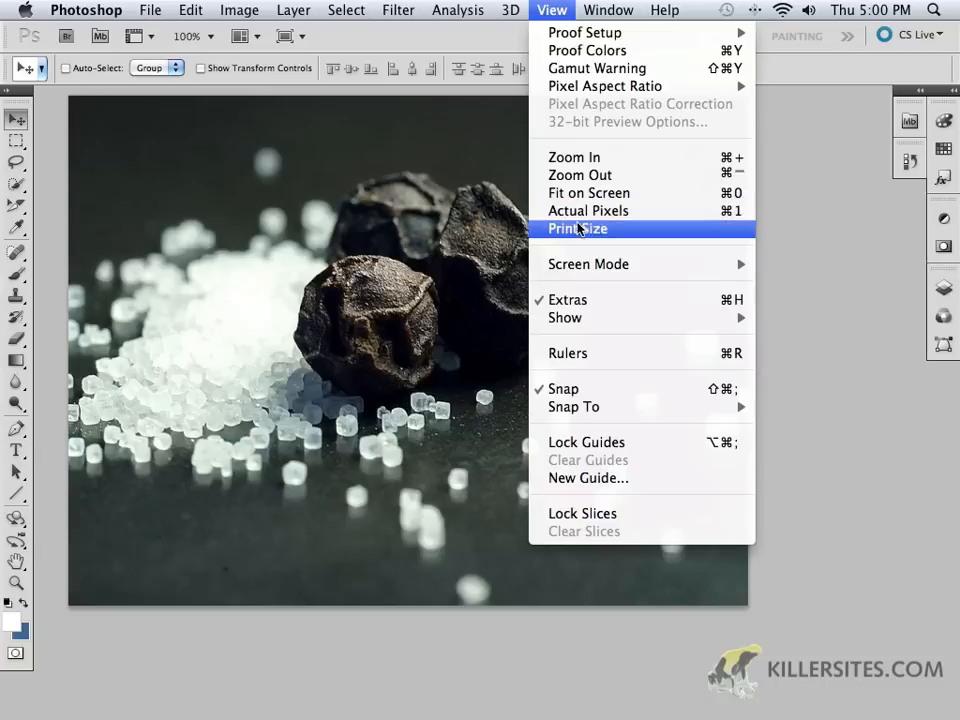
pyautogui.moveTo(588, 264)
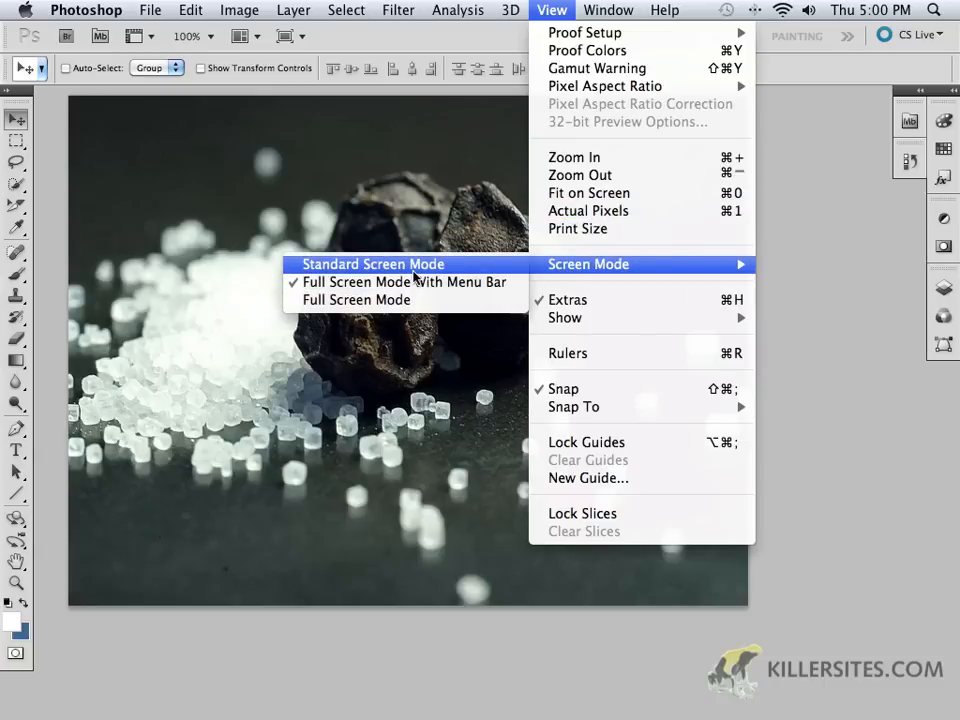
# Switch to Standard Screen Mode, then browse the View and Window menus.
pyautogui.click(372, 264)
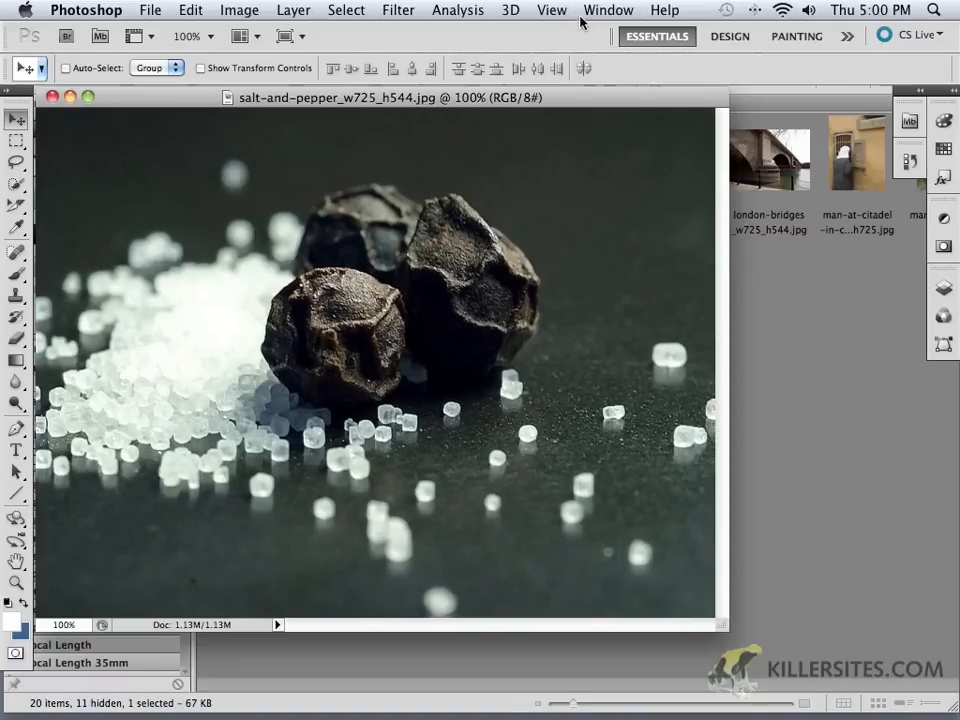
pyautogui.click(552, 10)
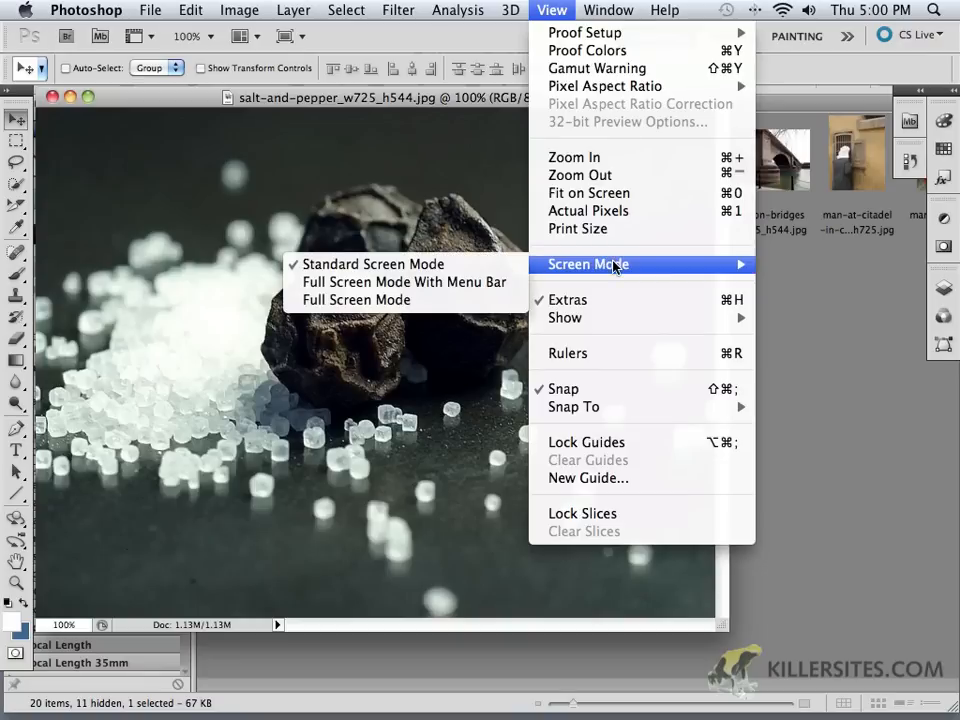
pyautogui.click(608, 12)
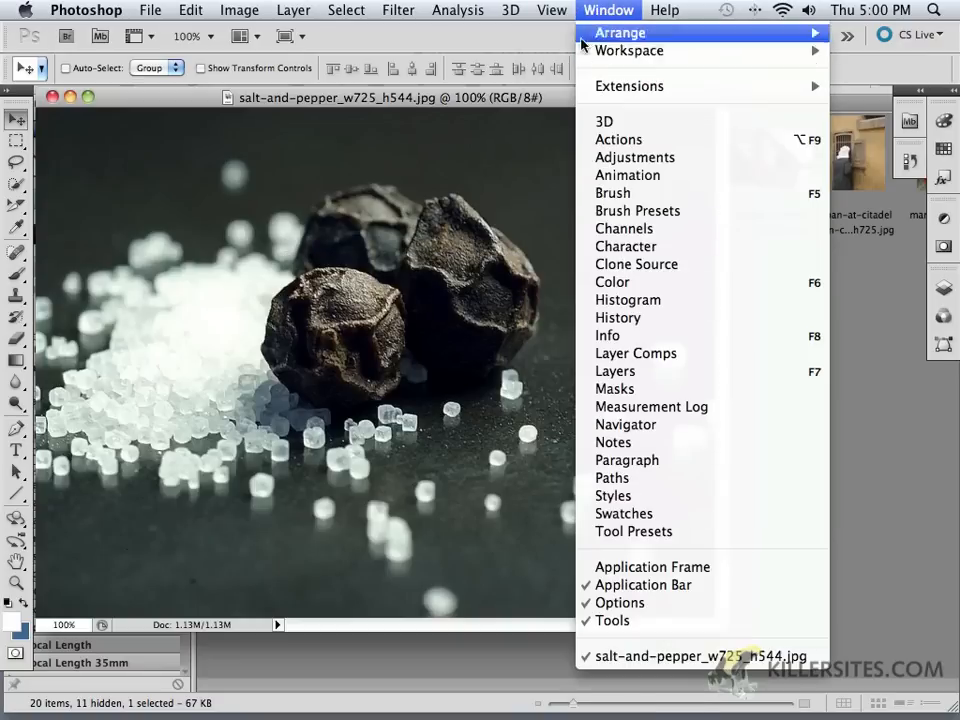
pyautogui.click(552, 8)
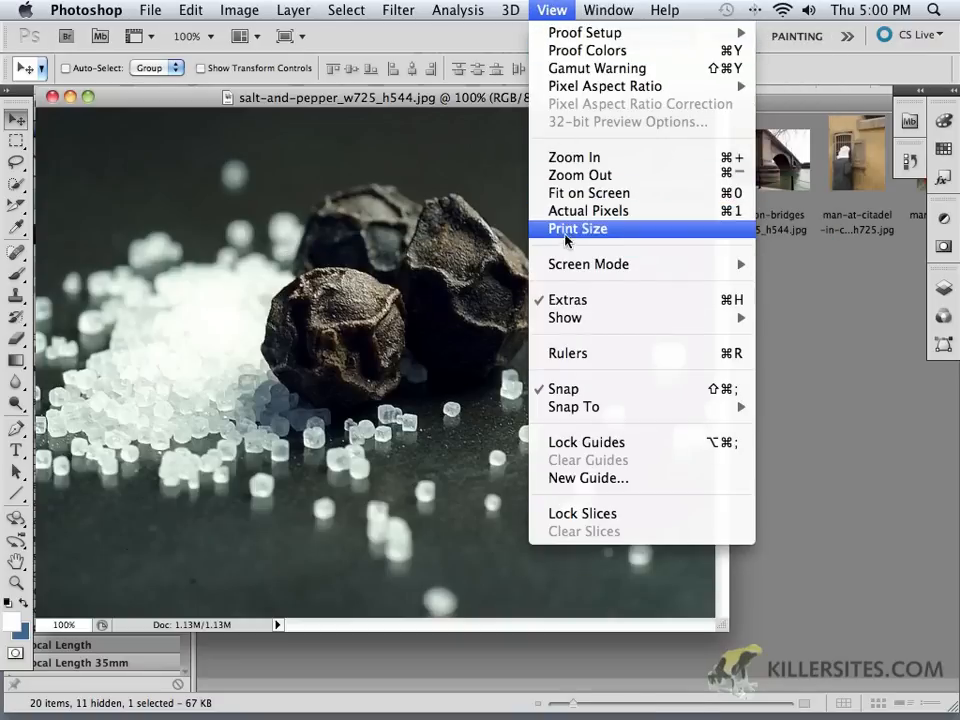
pyautogui.moveTo(604, 86)
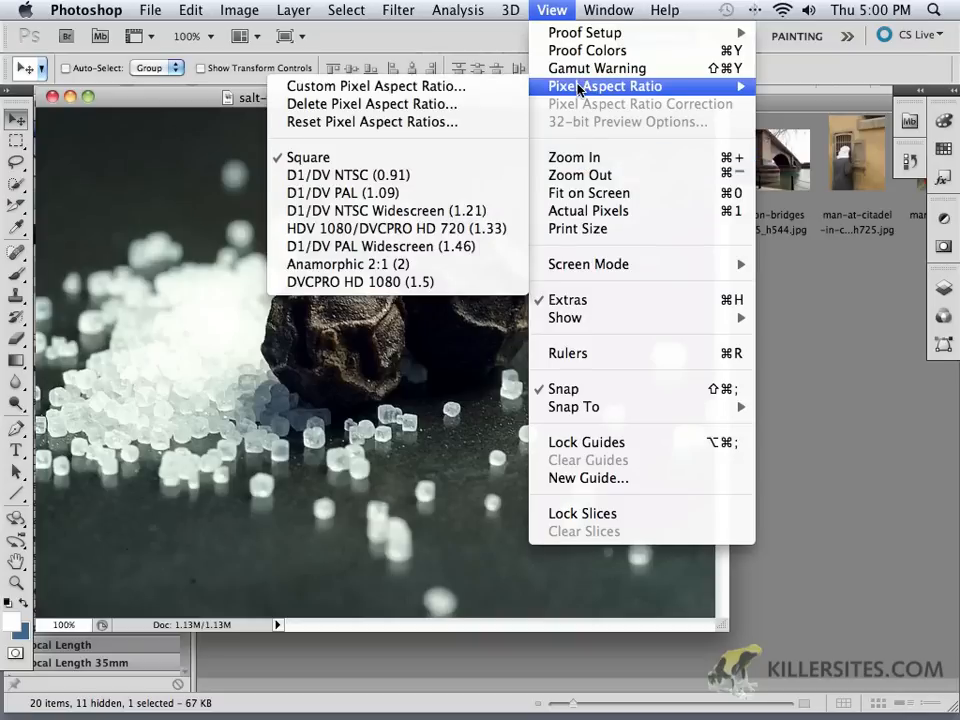
pyautogui.moveTo(588, 50)
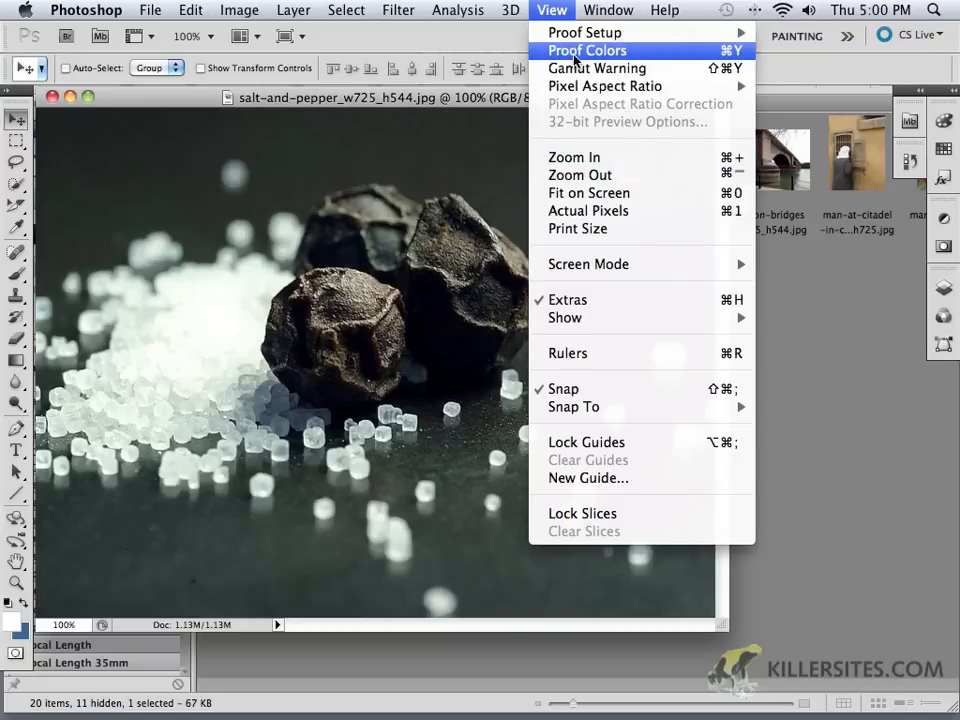
pyautogui.moveTo(382, 204)
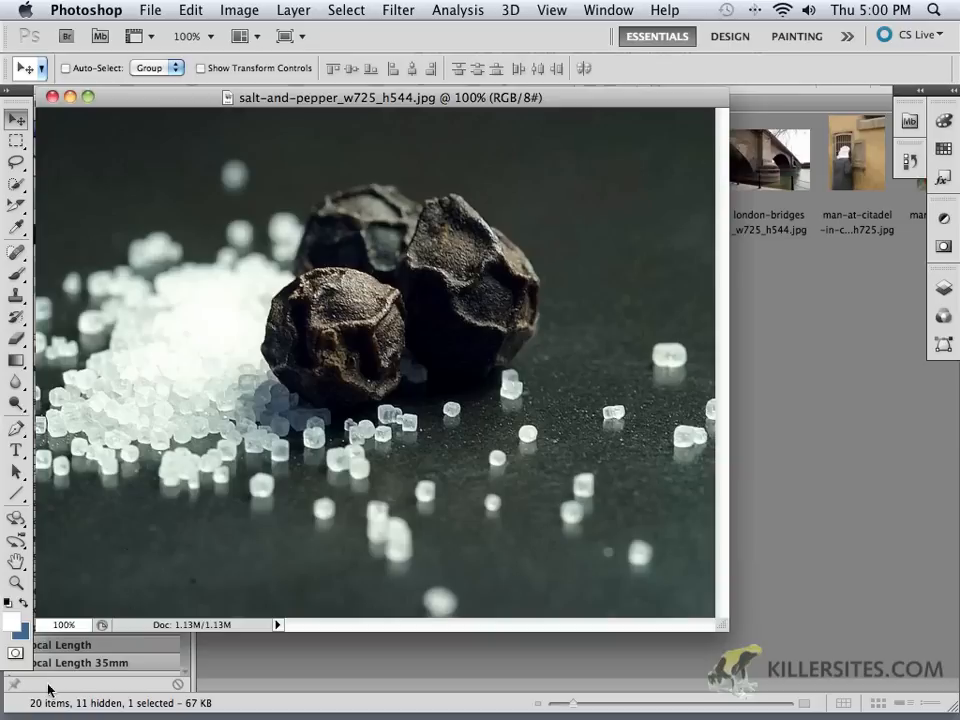
pyautogui.moveTo(12, 608)
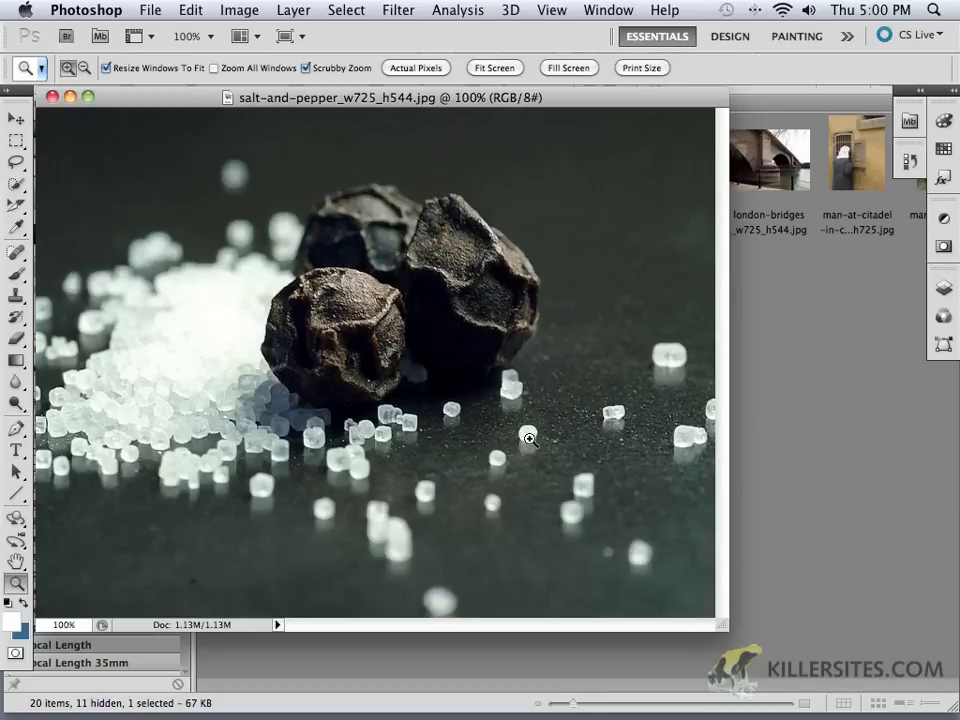
pyautogui.moveTo(504, 412)
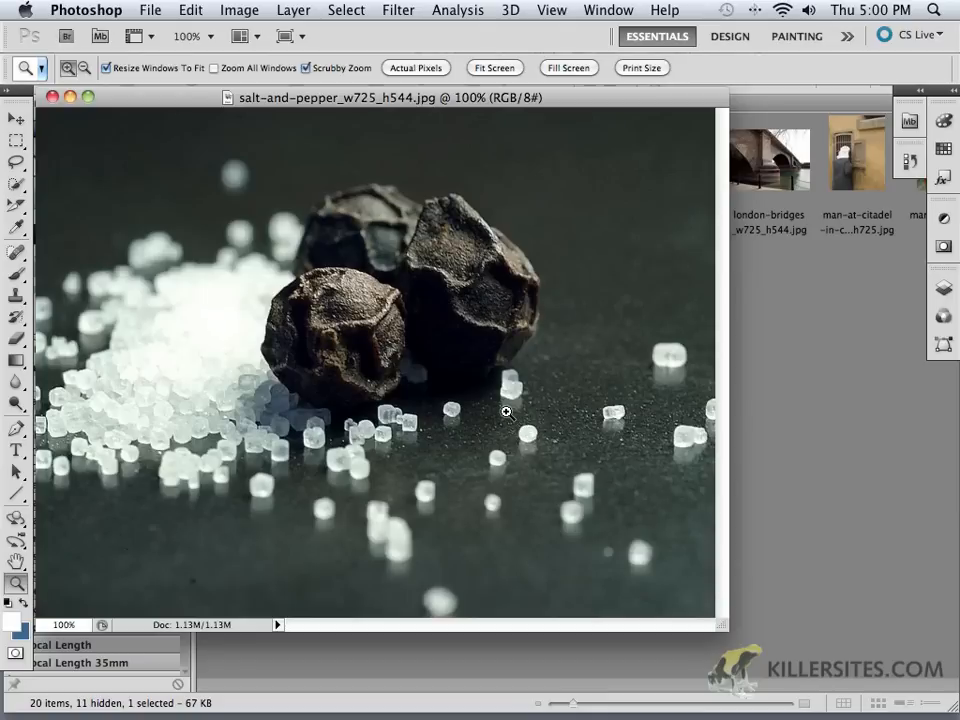
# Zoom in and out on the photo with the Zoom tool, finishing at 300% on the salt crystals.
pyautogui.click(506, 412)
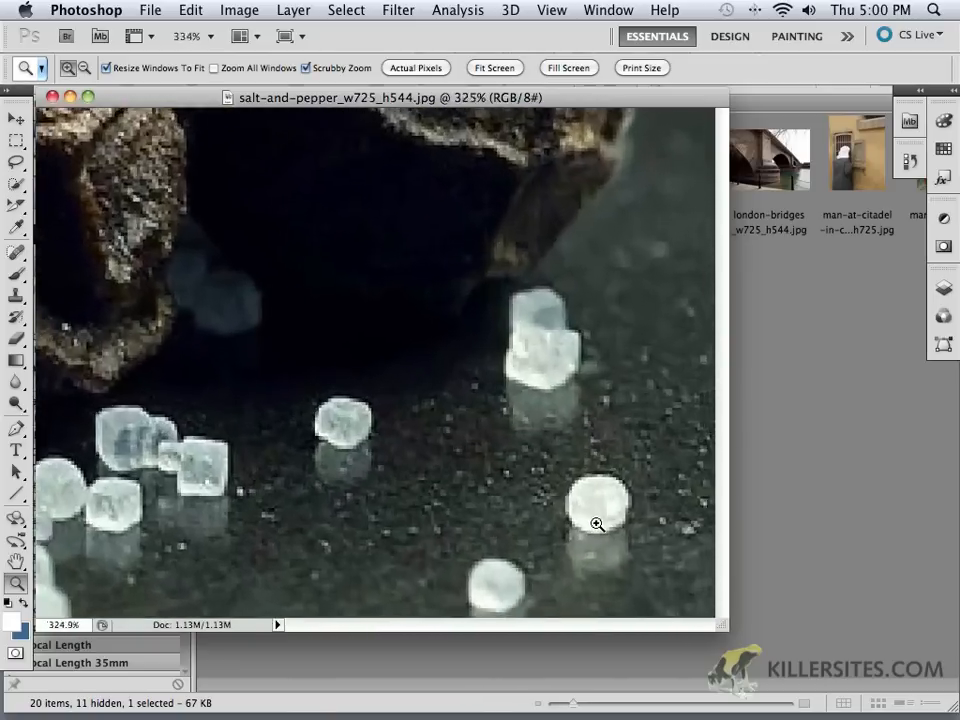
pyautogui.click(596, 524)
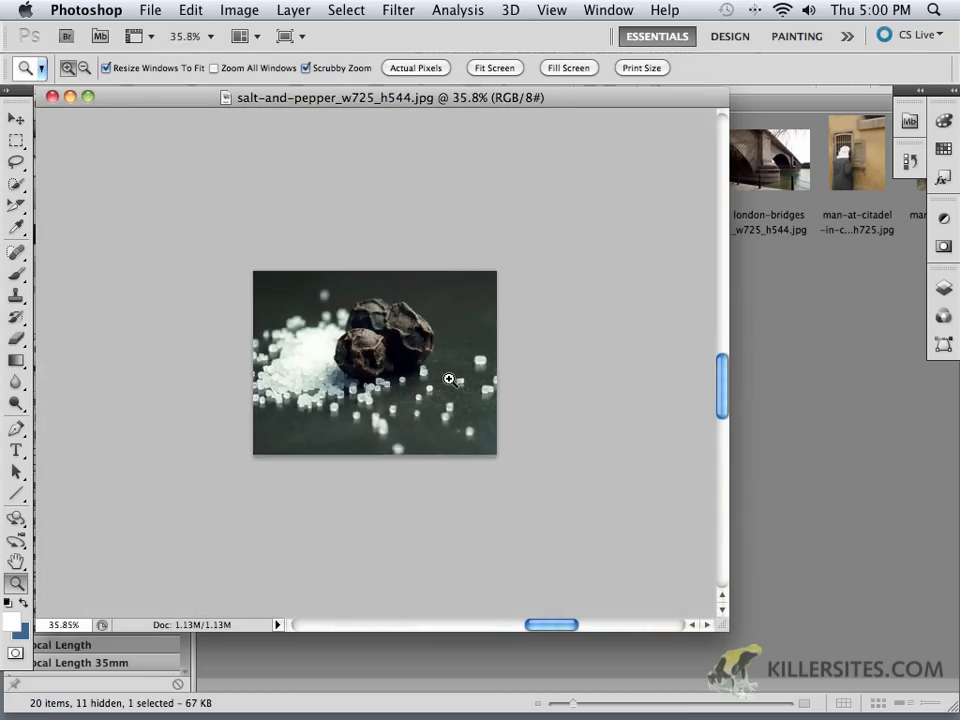
pyautogui.click(448, 380)
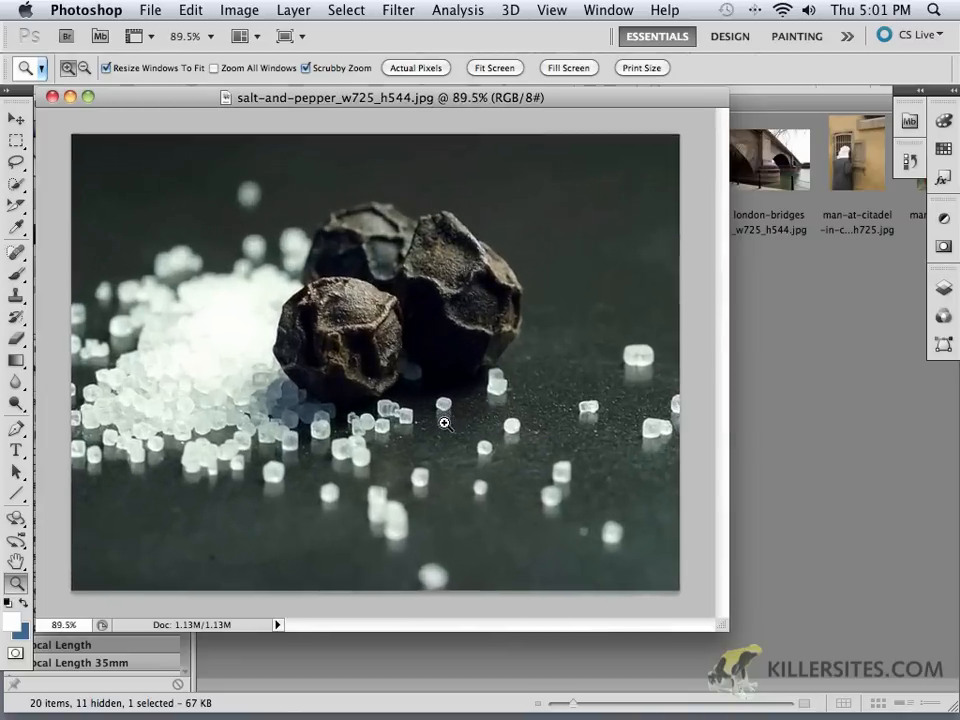
pyautogui.click(442, 424)
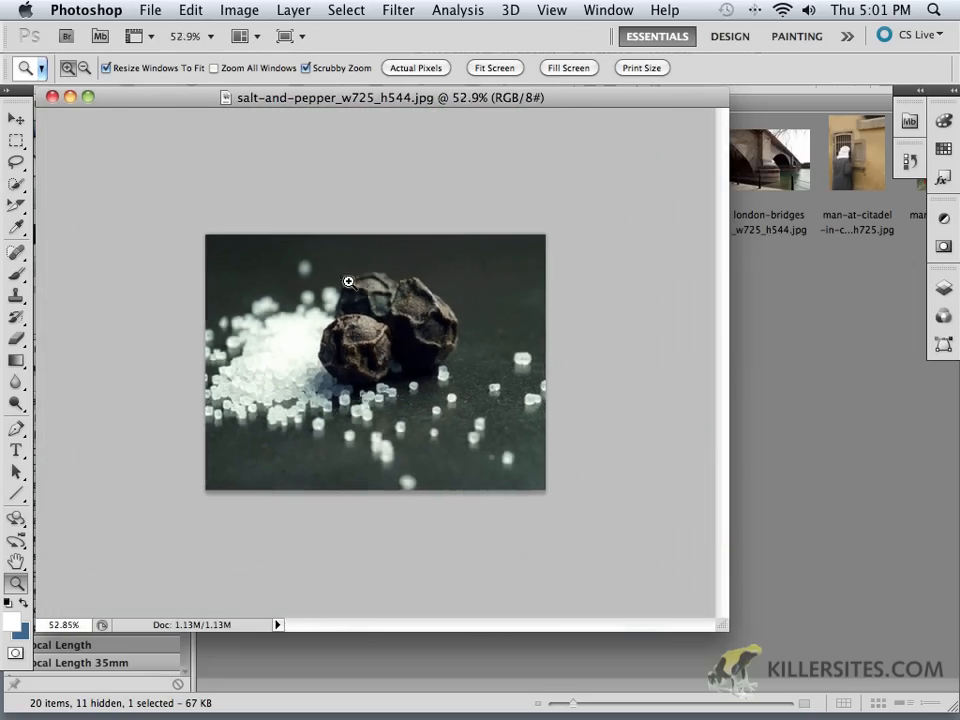
pyautogui.click(348, 280)
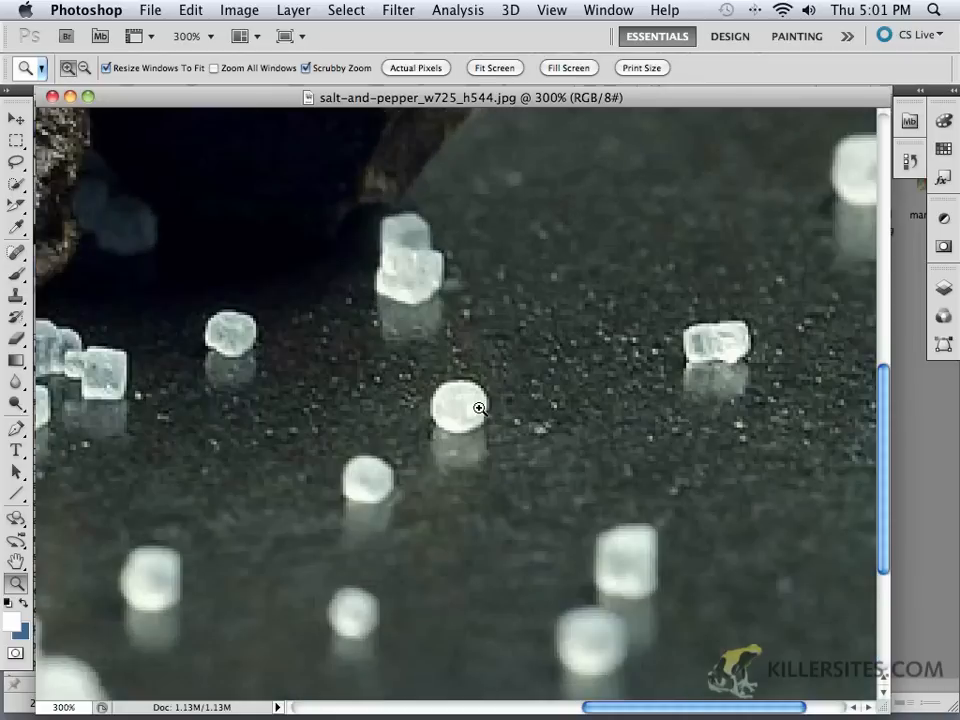
# Zoom a single salt crystal up to the 3200% pixel grid and back, ending around 600%.
pyautogui.click(476, 408)
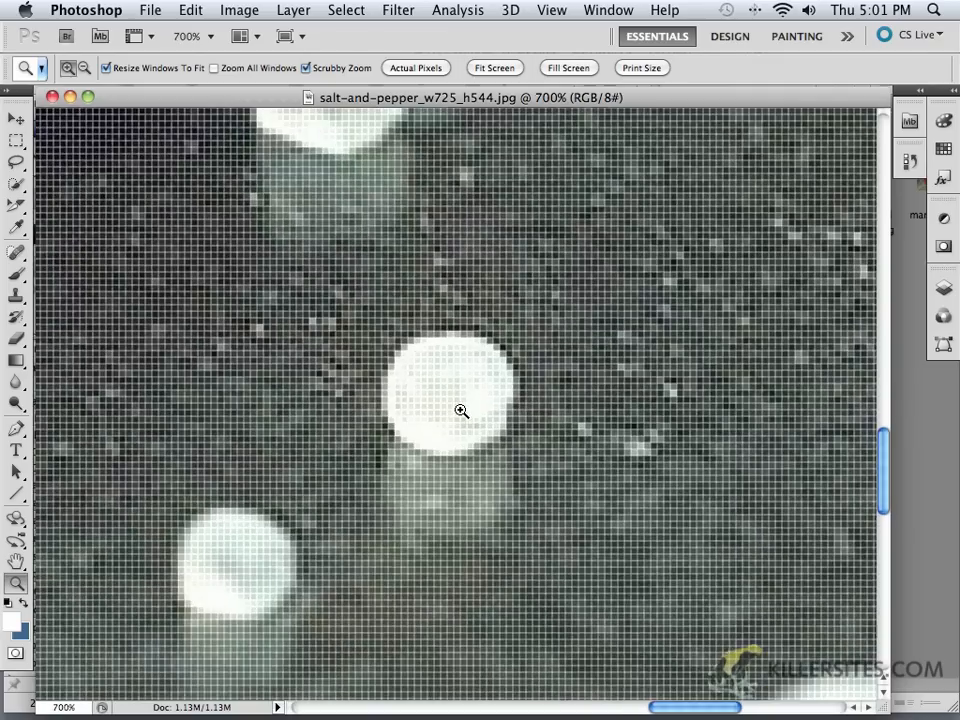
pyautogui.click(456, 412)
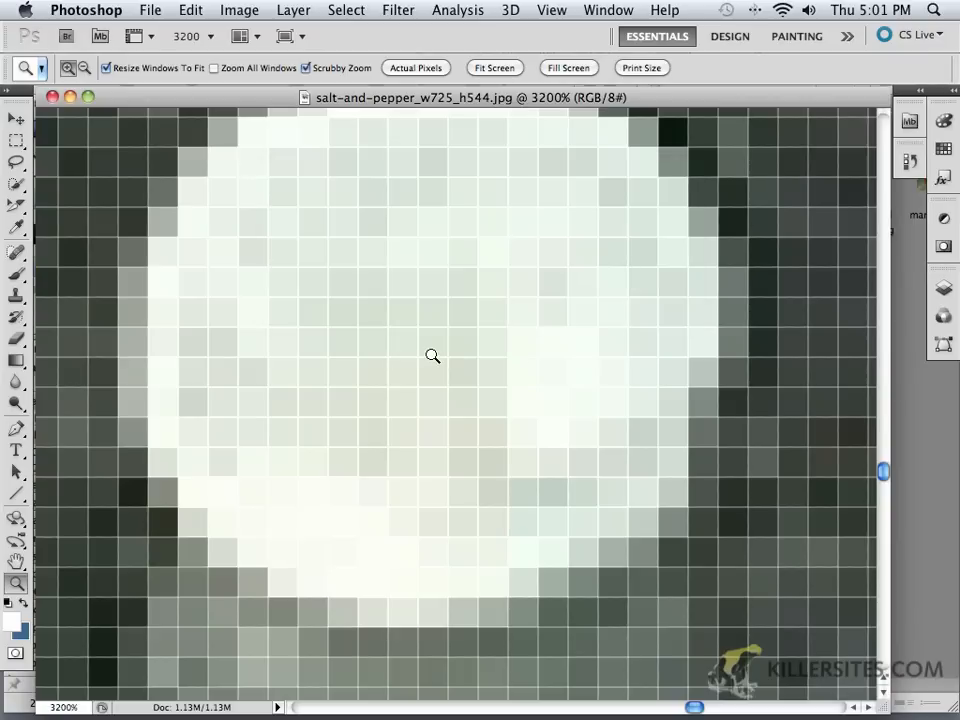
pyautogui.moveTo(436, 352)
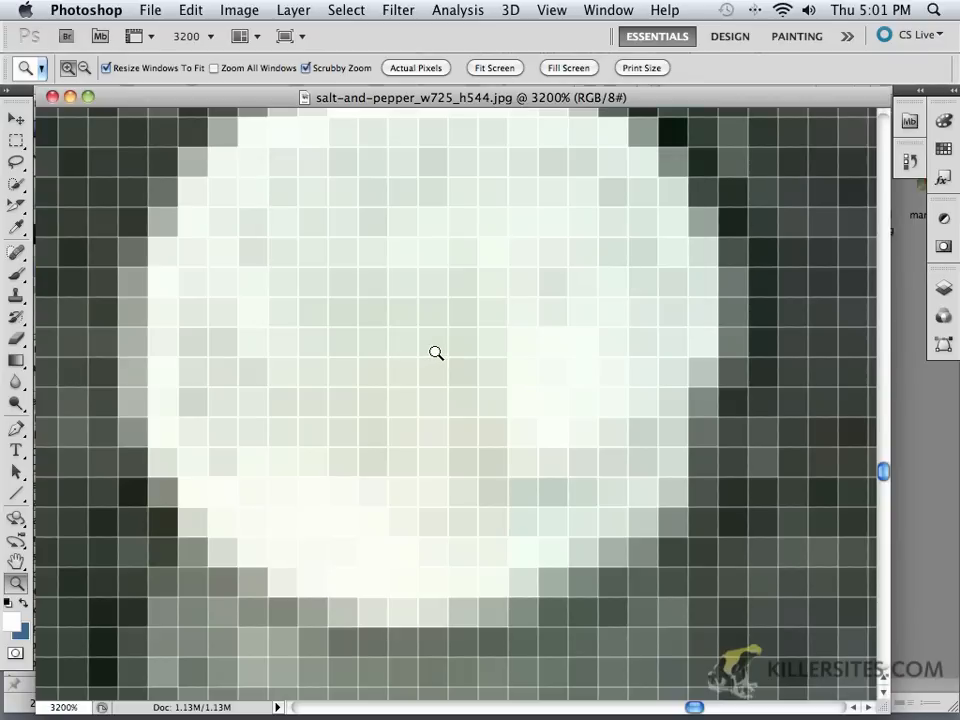
pyautogui.click(436, 352)
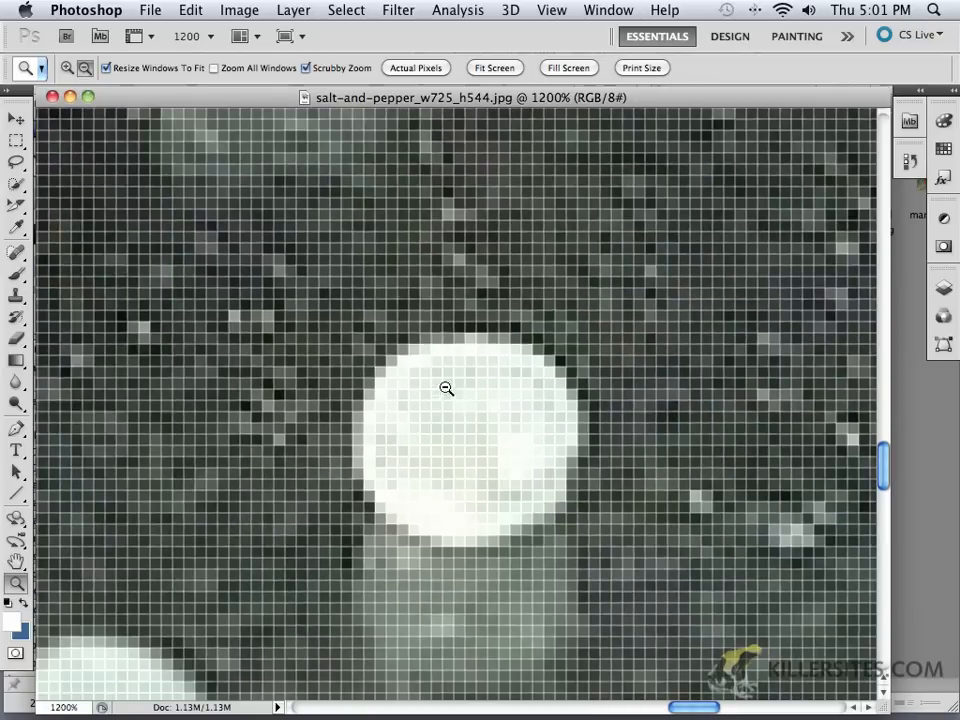
pyautogui.click(446, 388)
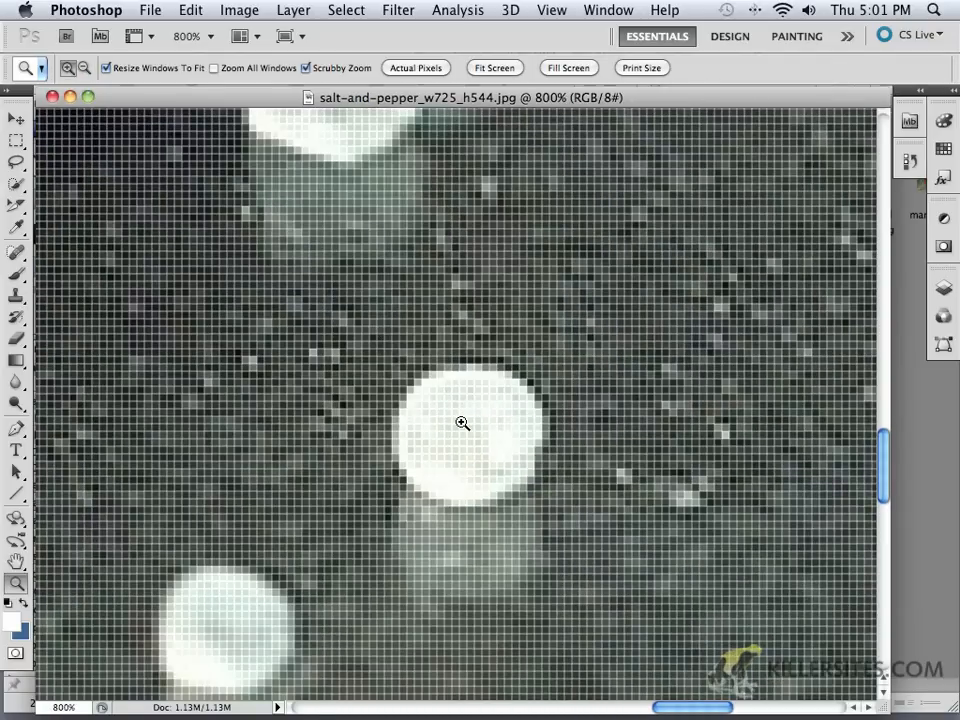
pyautogui.click(460, 424)
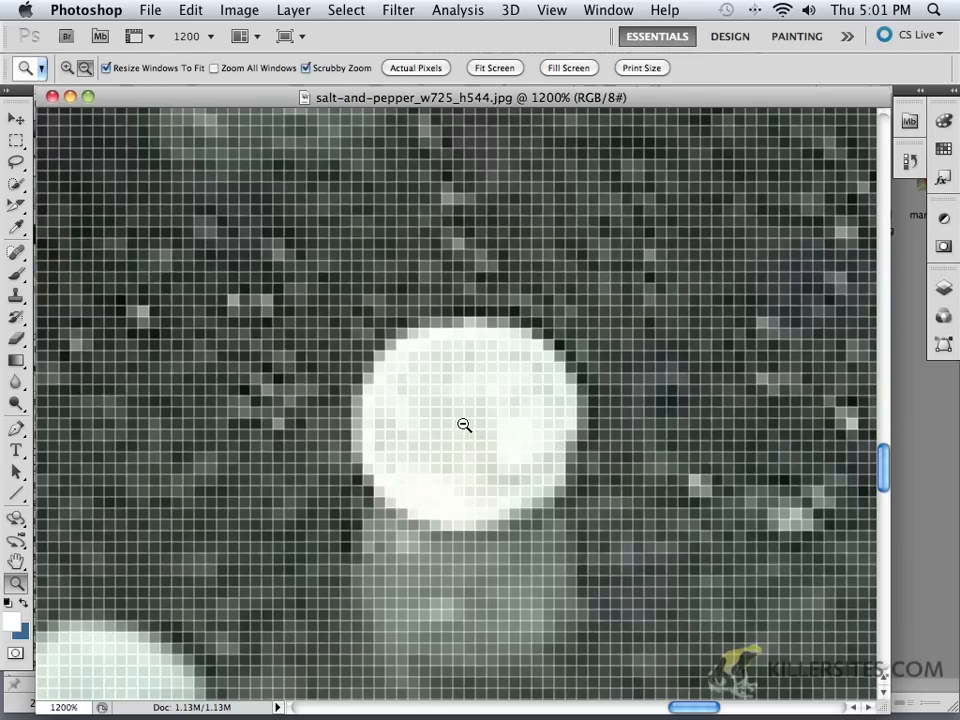
pyautogui.click(464, 424)
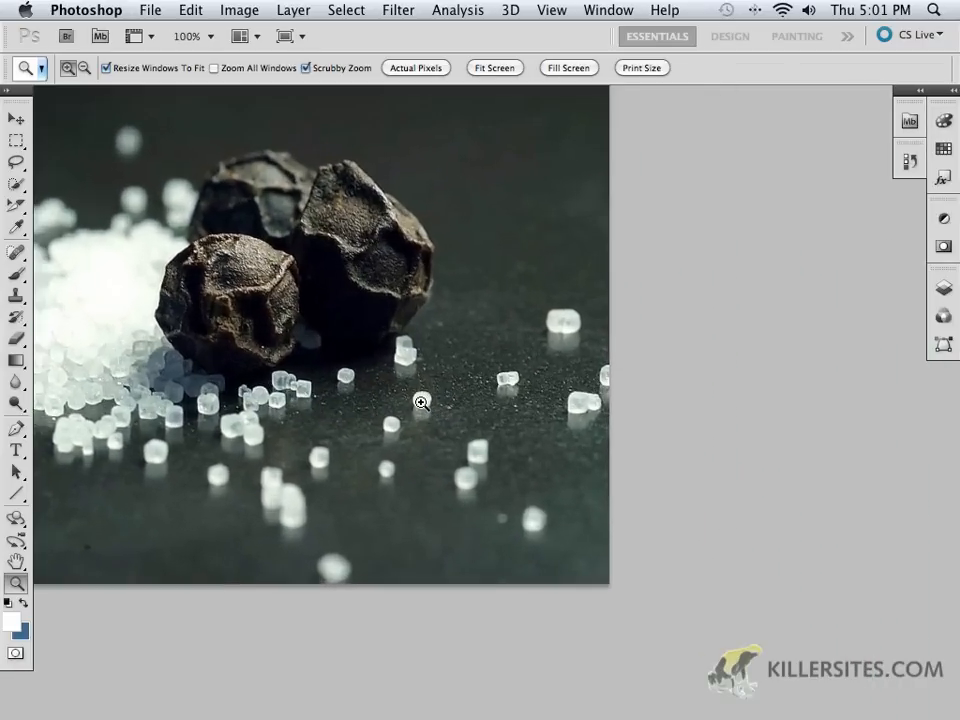
pyautogui.click(420, 402)
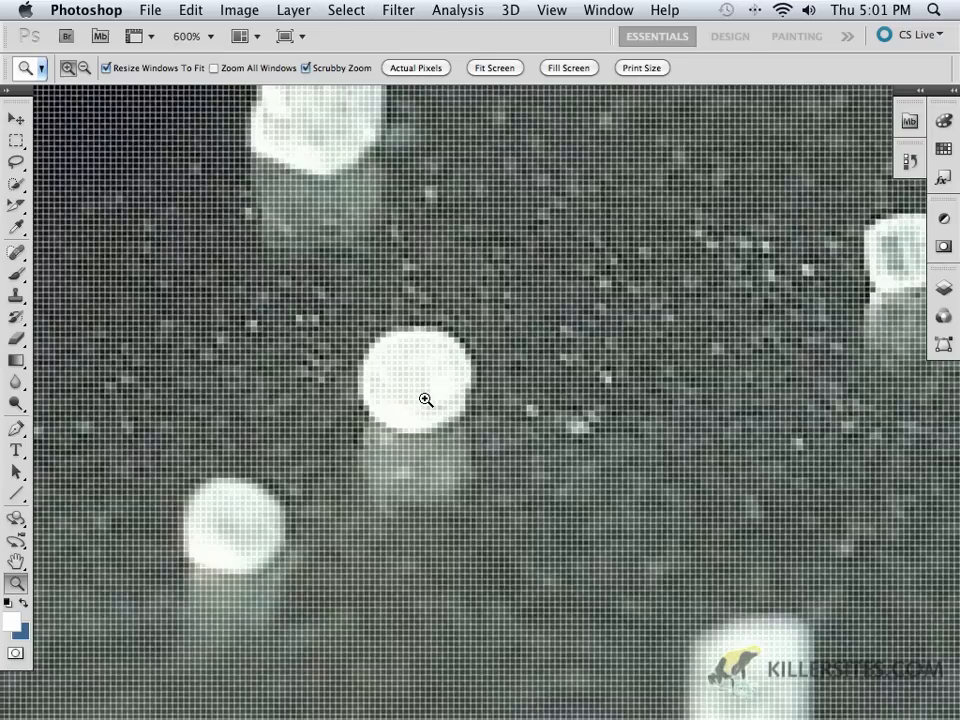
pyautogui.click(426, 400)
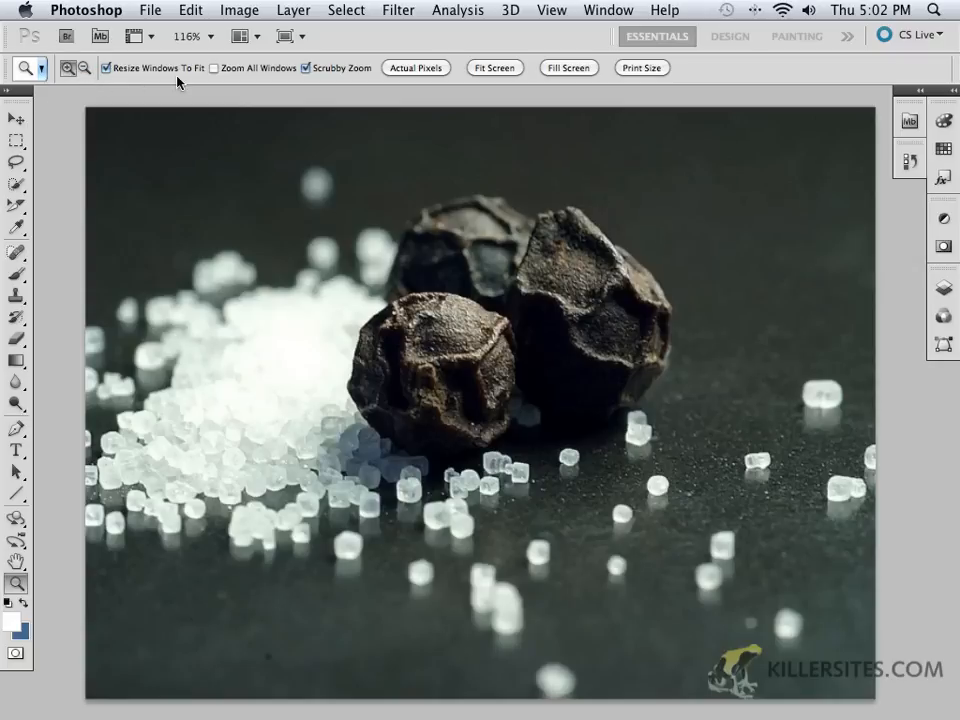
pyautogui.moveTo(462, 88)
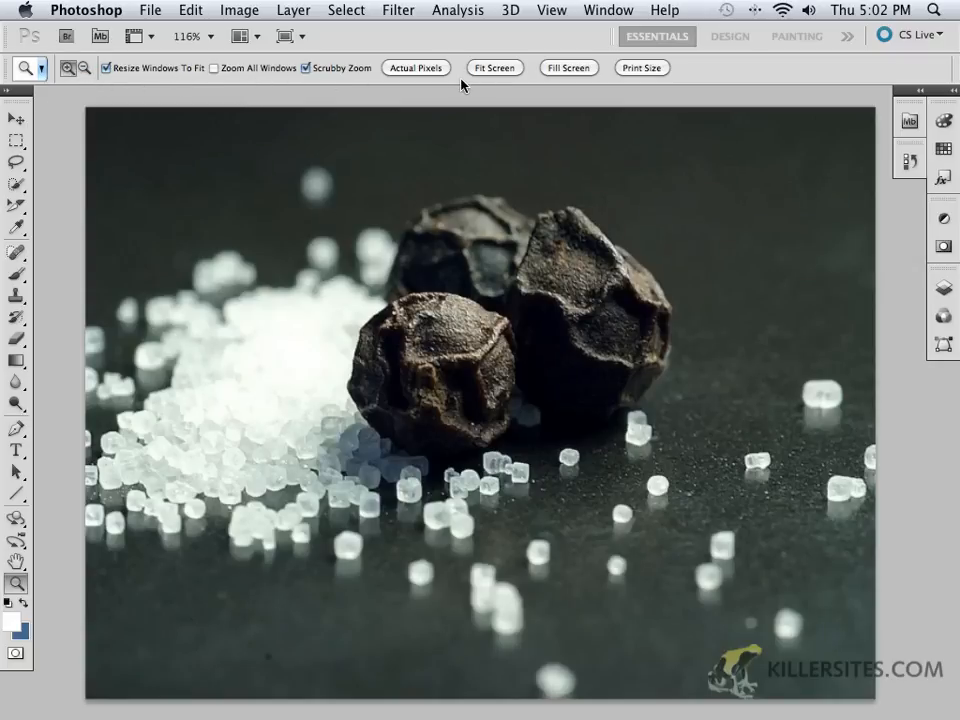
# View the photo at Fill Screen (134%), Print Size (100%), then Fit Screen at 116%.
pyautogui.click(416, 68)
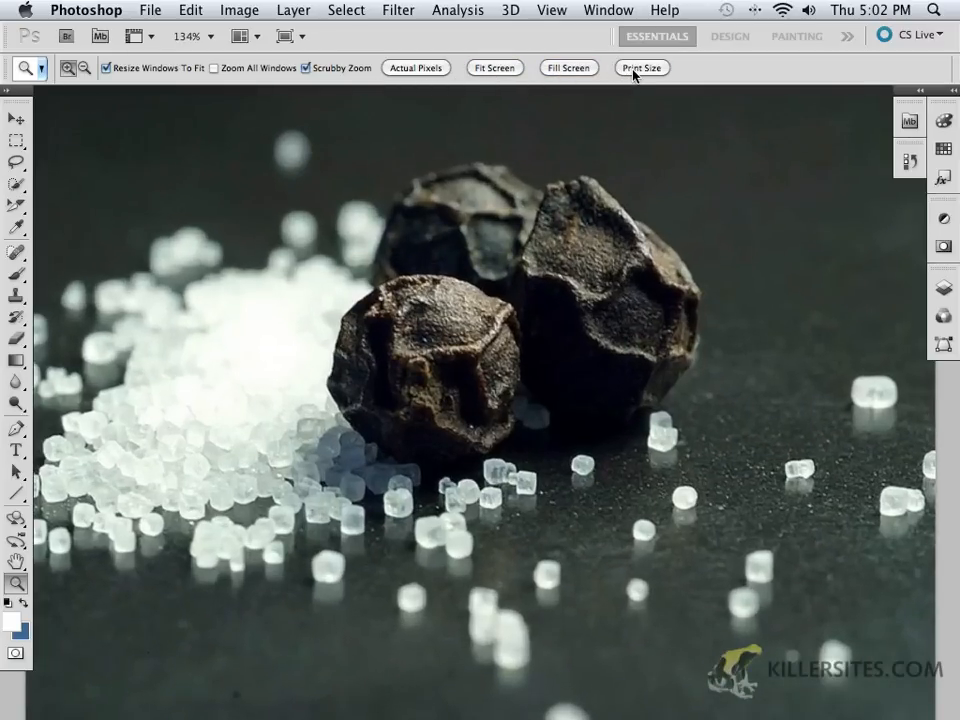
pyautogui.click(640, 68)
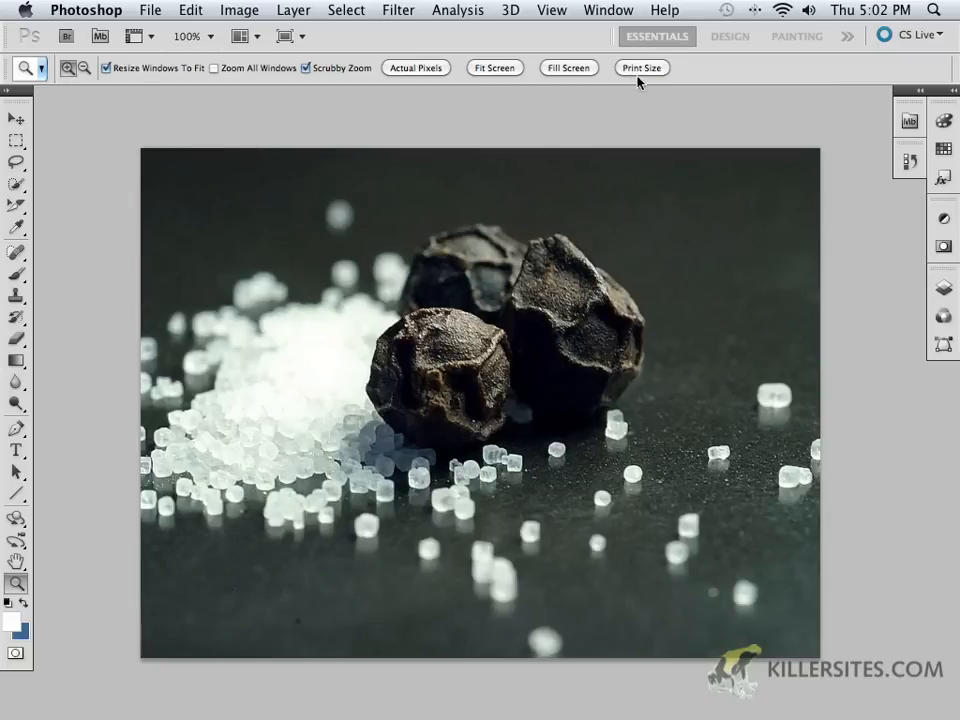
pyautogui.click(562, 262)
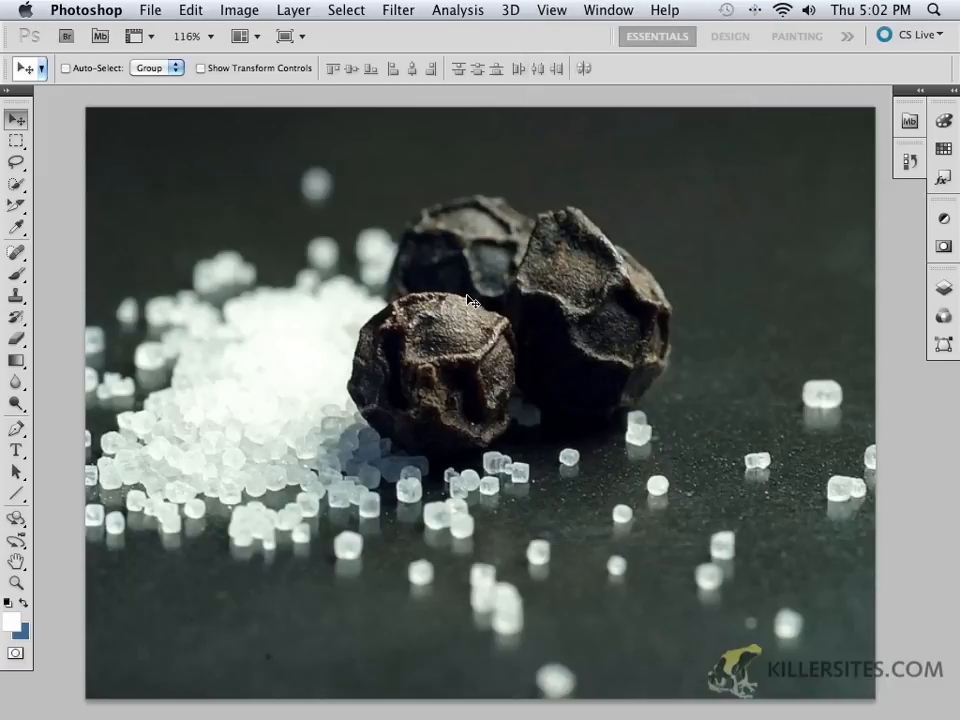
pyautogui.moveTo(344, 244)
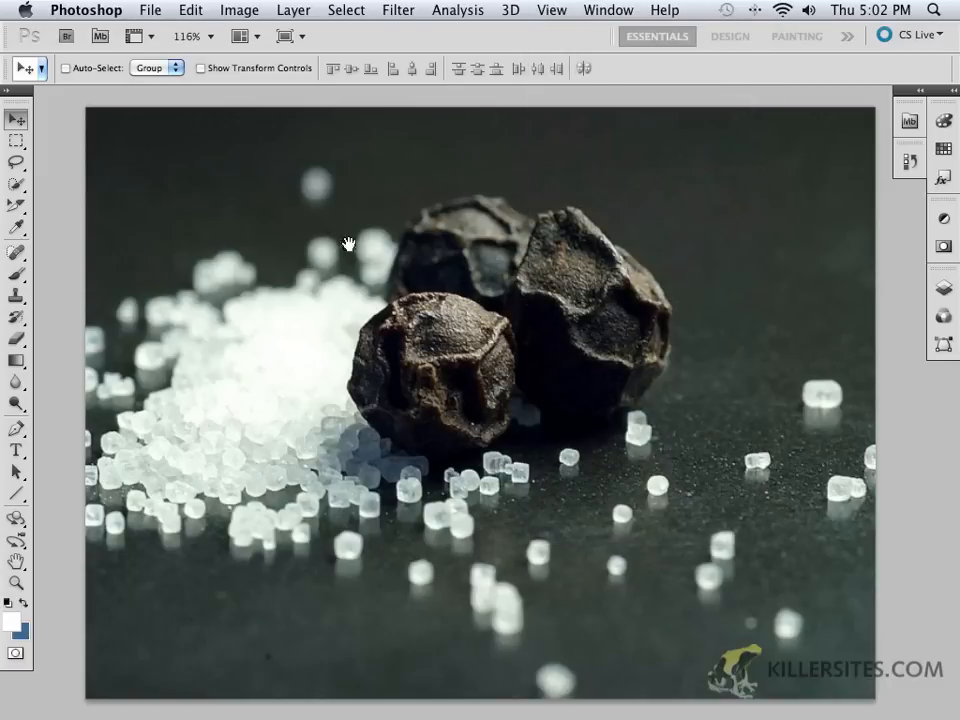